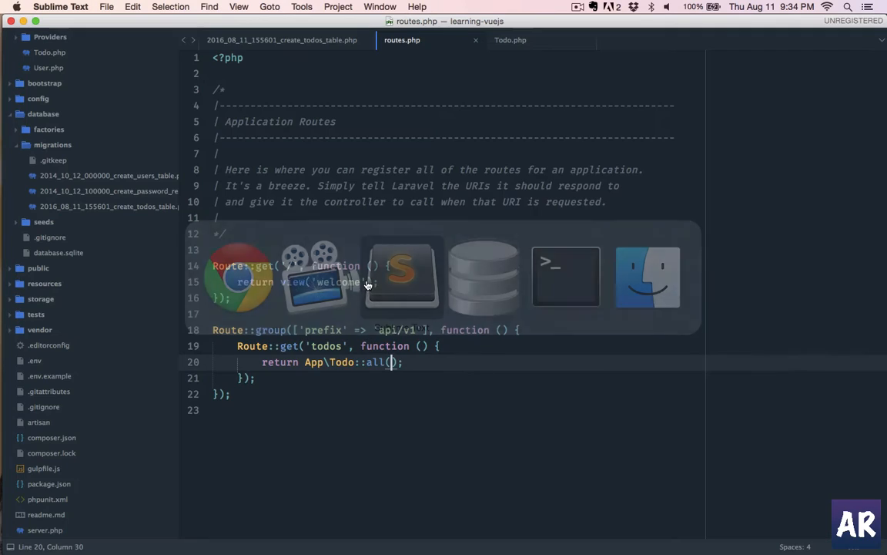
Step: Collapse app and database in the sidebar and open resources/assets/js/main.js
click(283, 40)
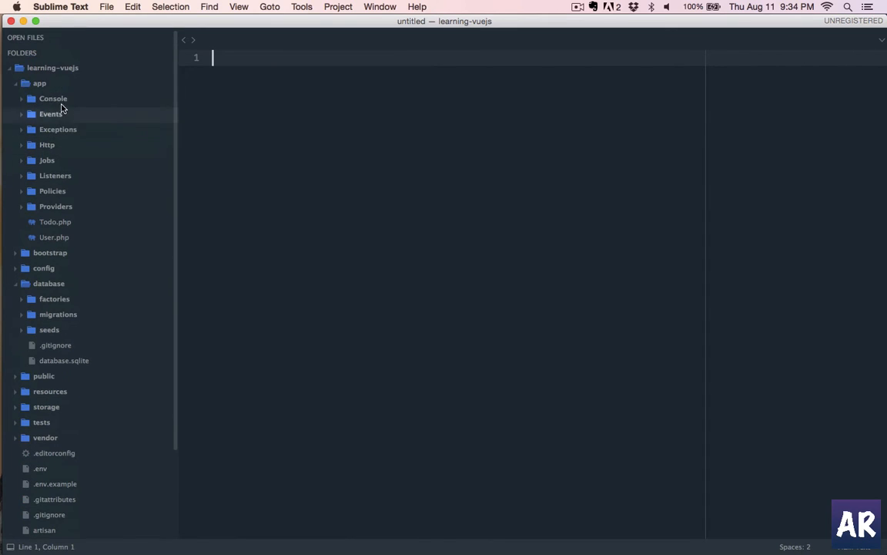
click(39, 84)
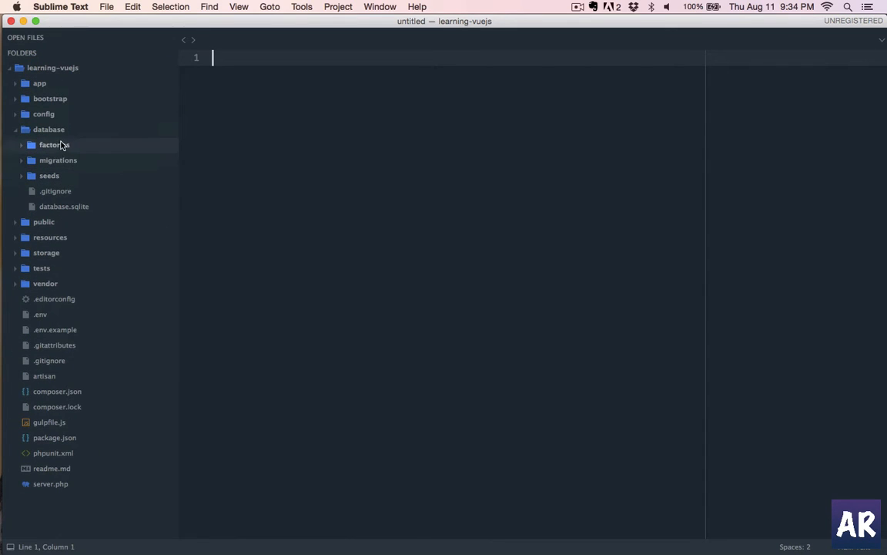
click(49, 128)
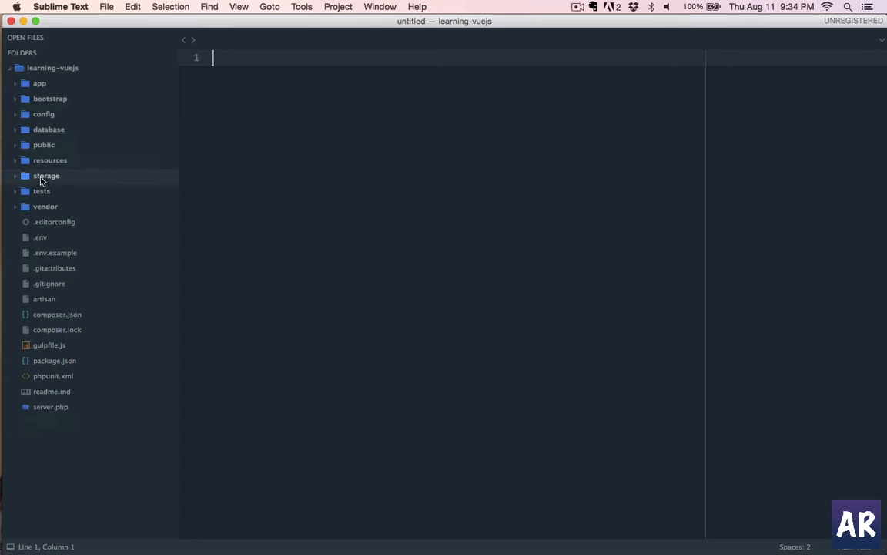
click(50, 160)
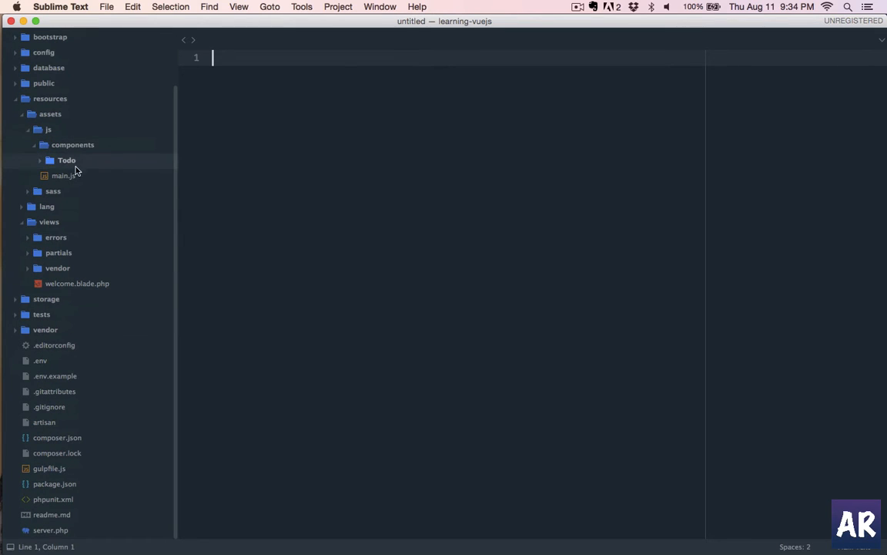
click(63, 176)
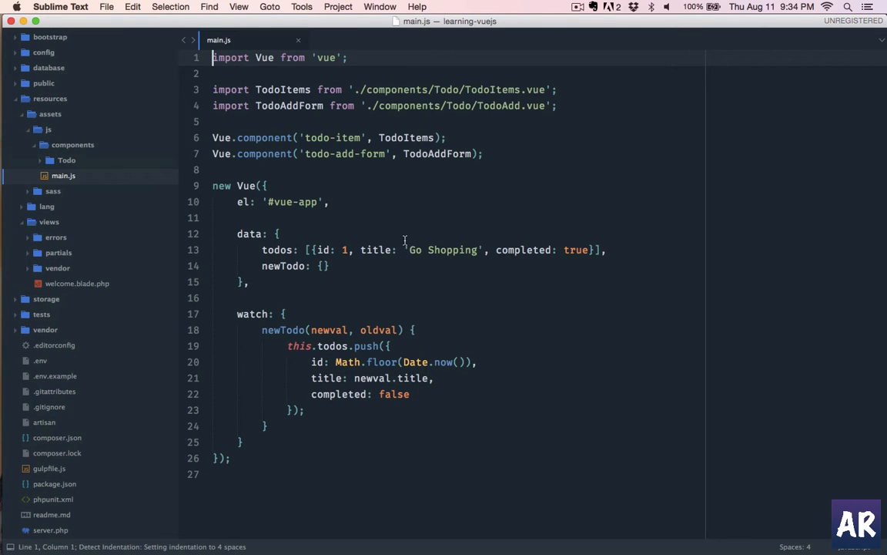
Step: Open TodoItems.vue from the Todo folder beside main.js and review its todos prop
click(67, 161)
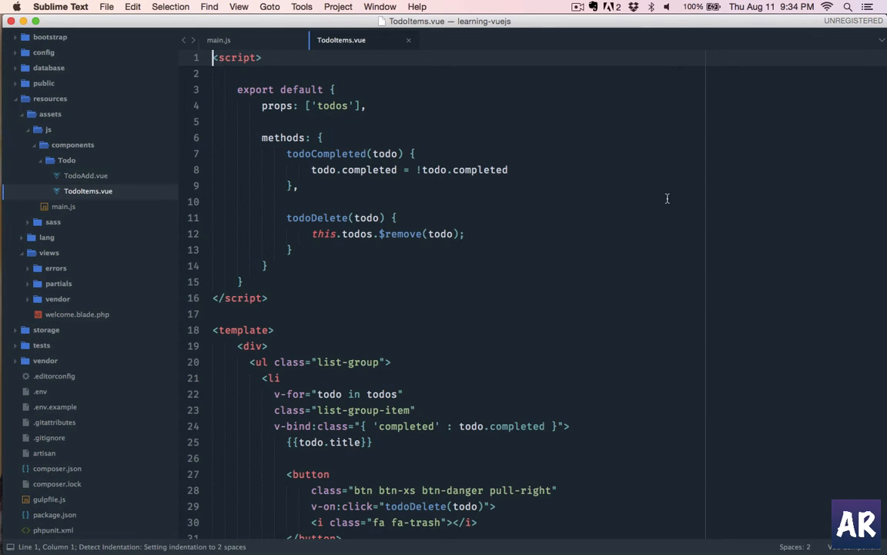
mouse_move(487, 268)
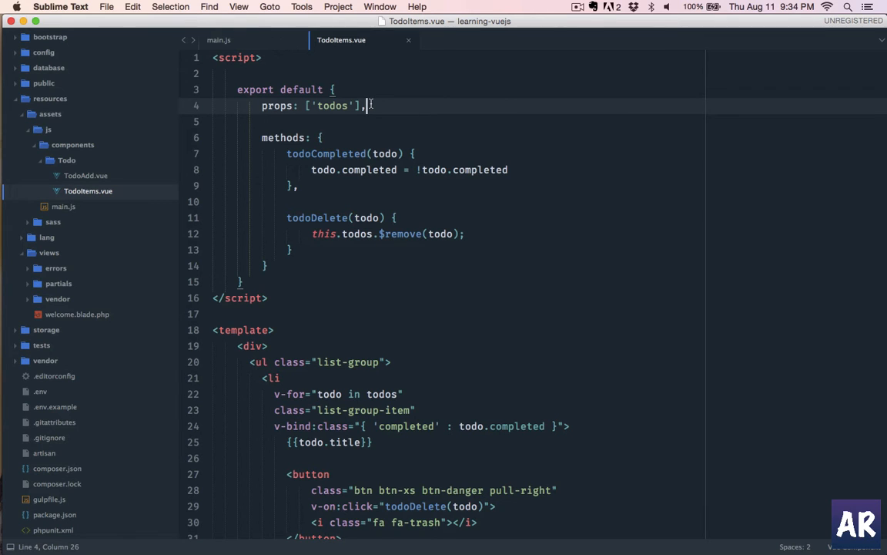
click(218, 39)
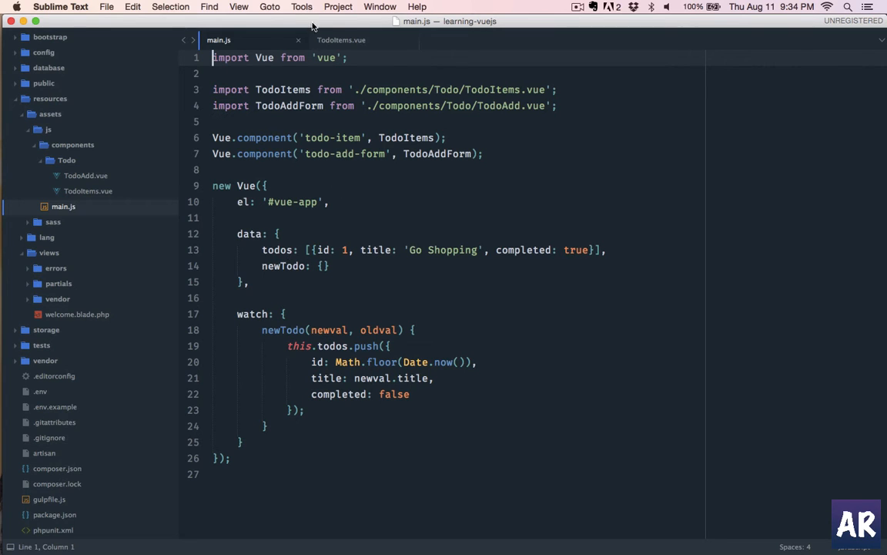
click(341, 40)
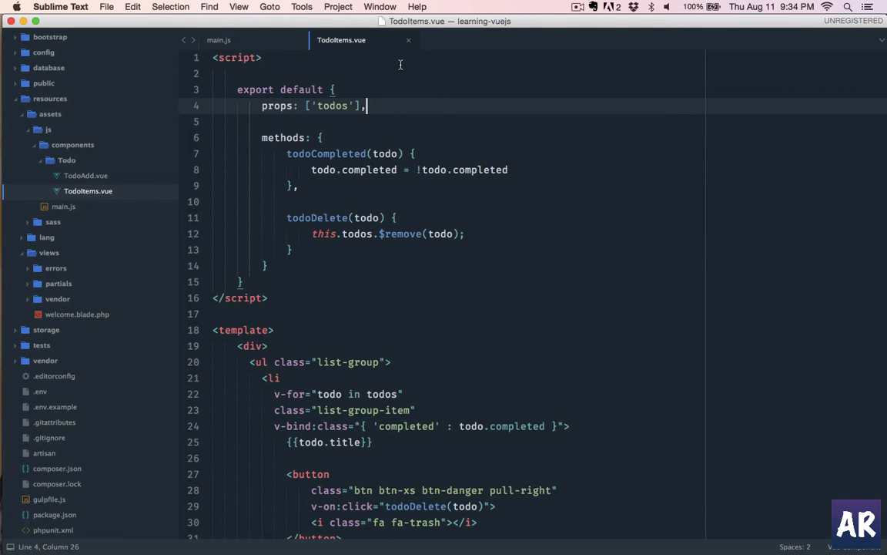
key(cmd+tab)
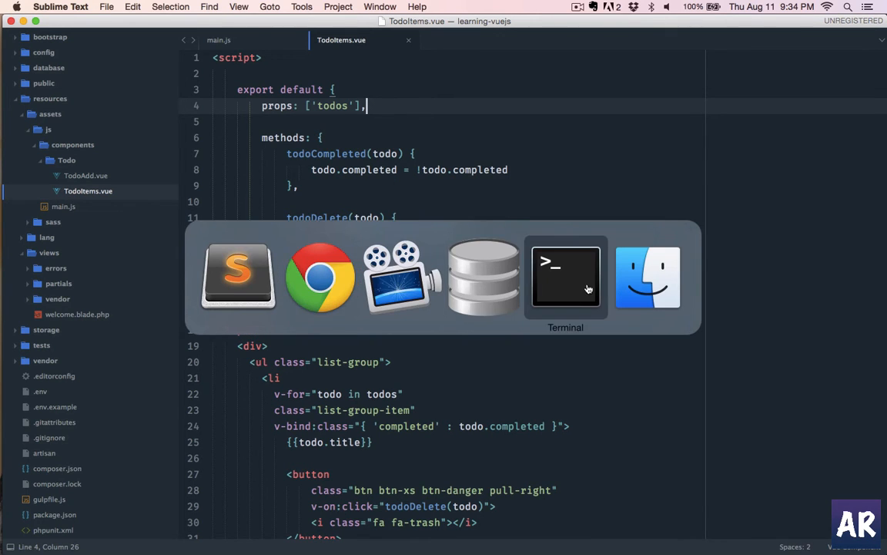
Step: Search Google for 'vue resource' and open the vuejs/vue-resource GitHub repository
click(402, 276)
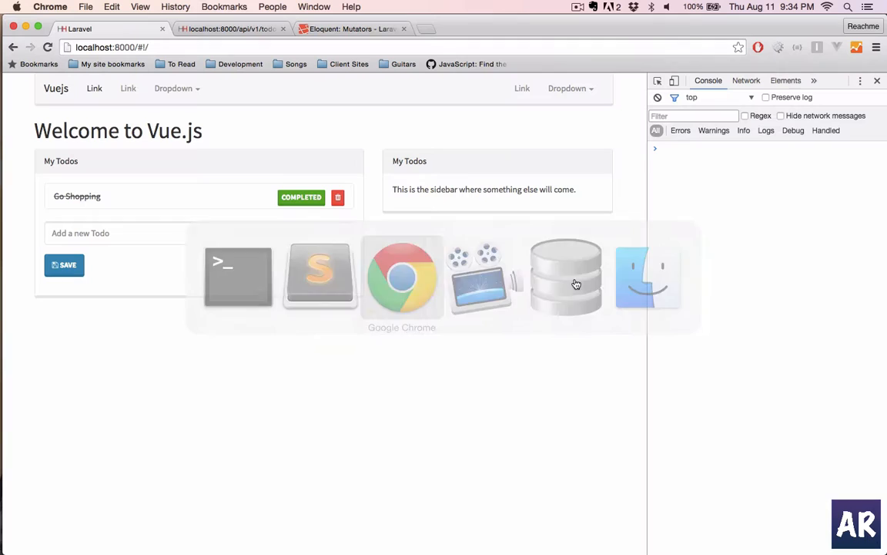
text(vue resource)
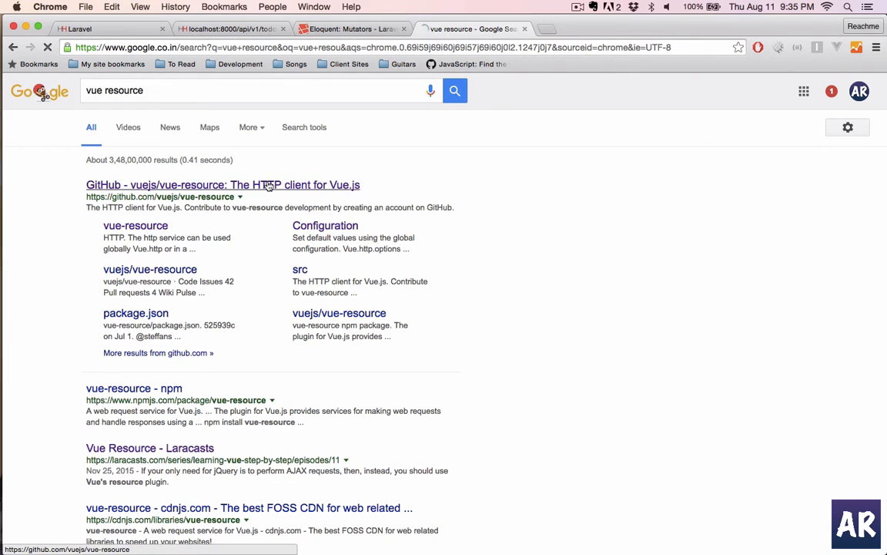
click(223, 184)
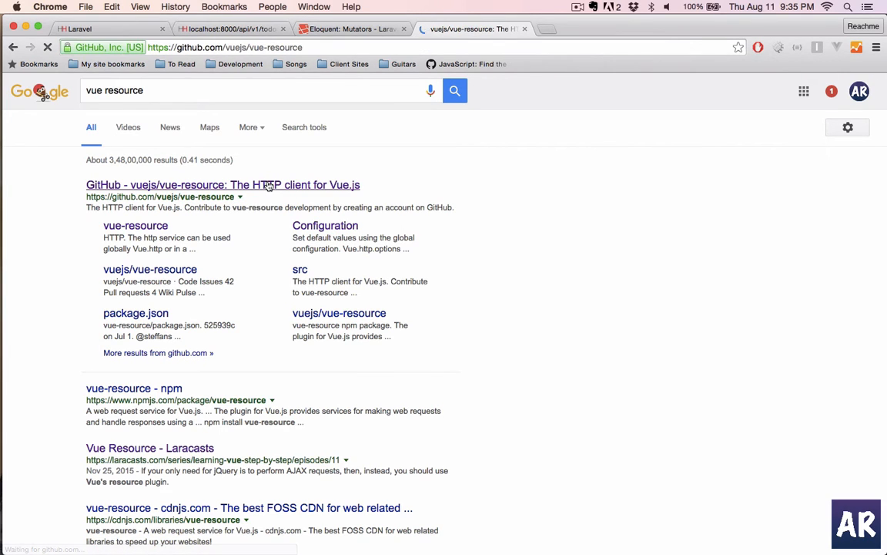
click(223, 184)
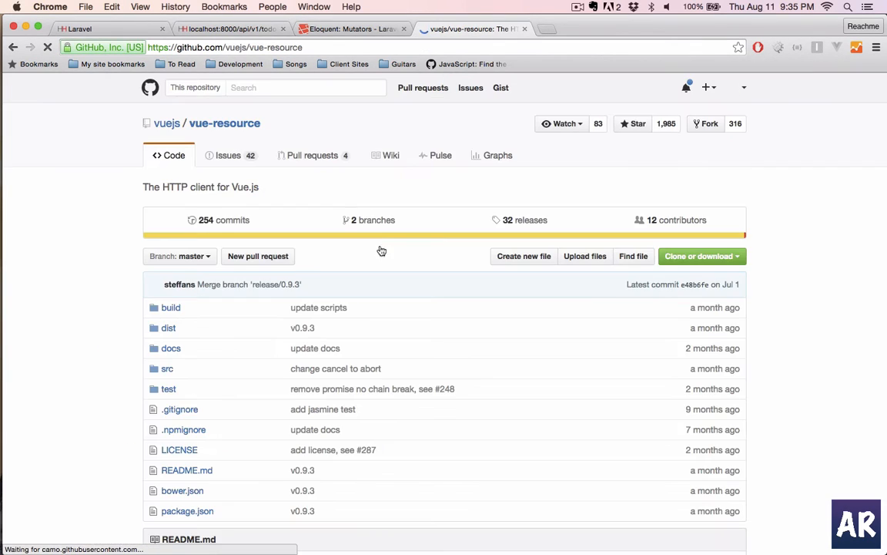
scroll(down, 3)
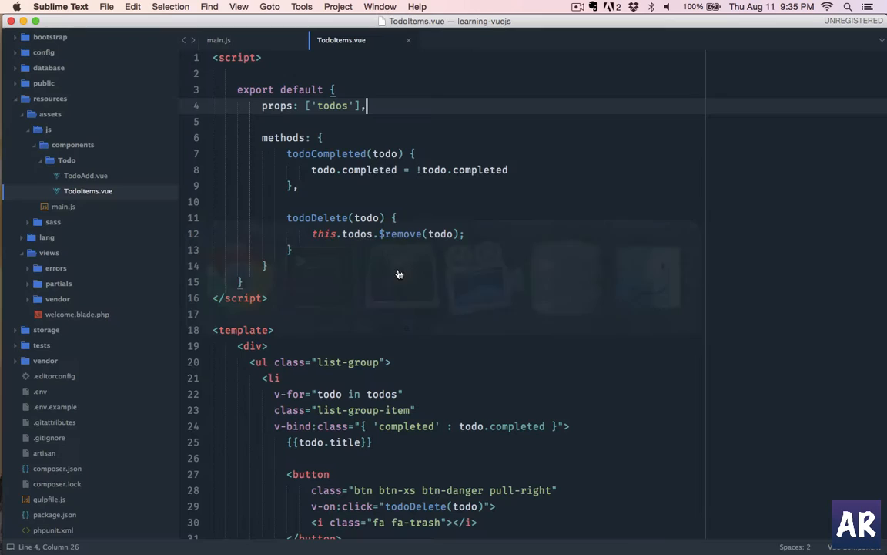
Step: Open package.json to confirm vue-resource is missing from its dependencies
click(54, 513)
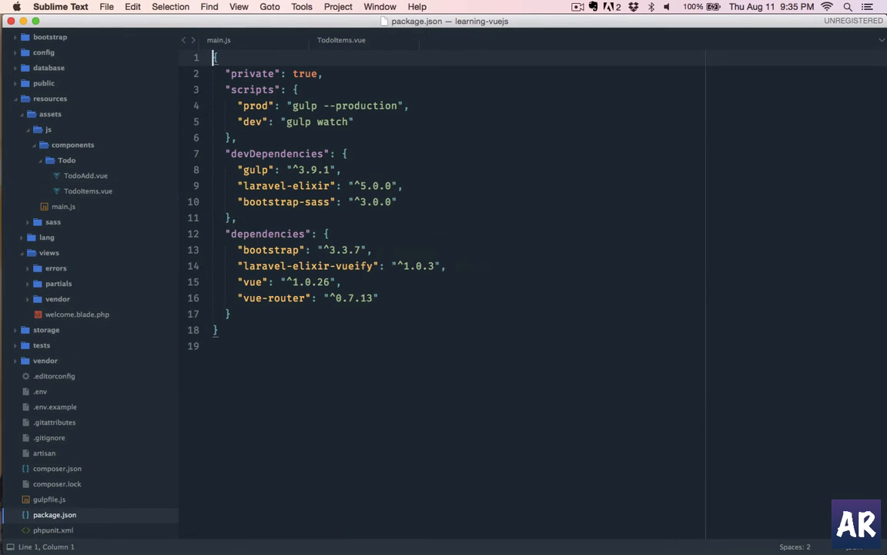
click(54, 514)
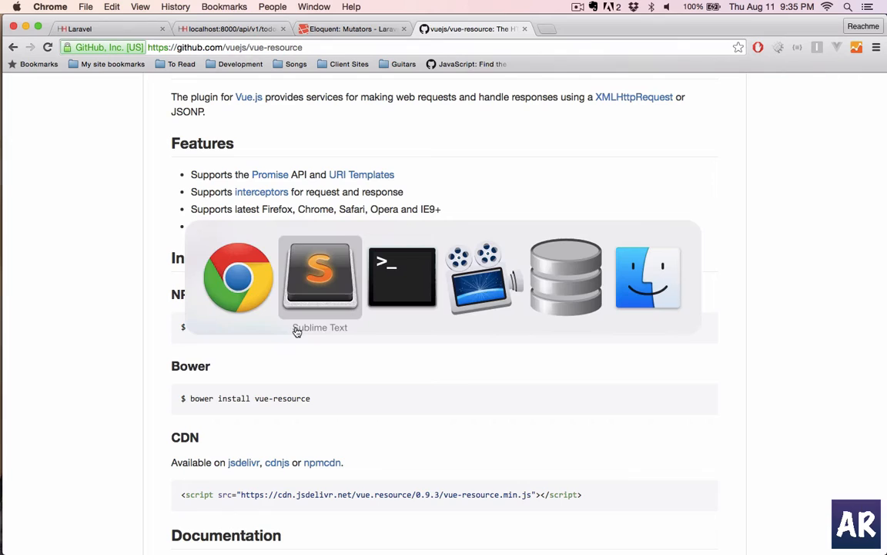
Step: Run npm install vue-resource --save in Terminal, then return to main.js in Sublime
click(401, 277)
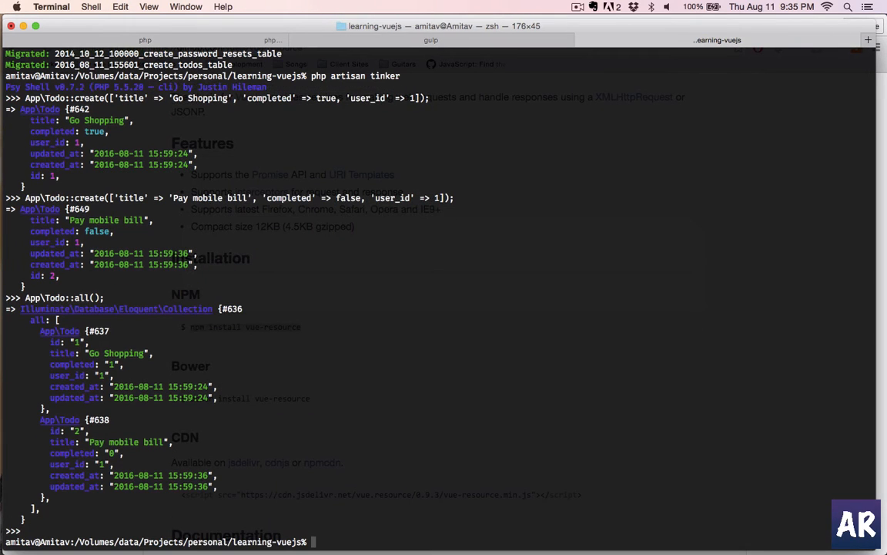
text(npm install vue-resource --save)
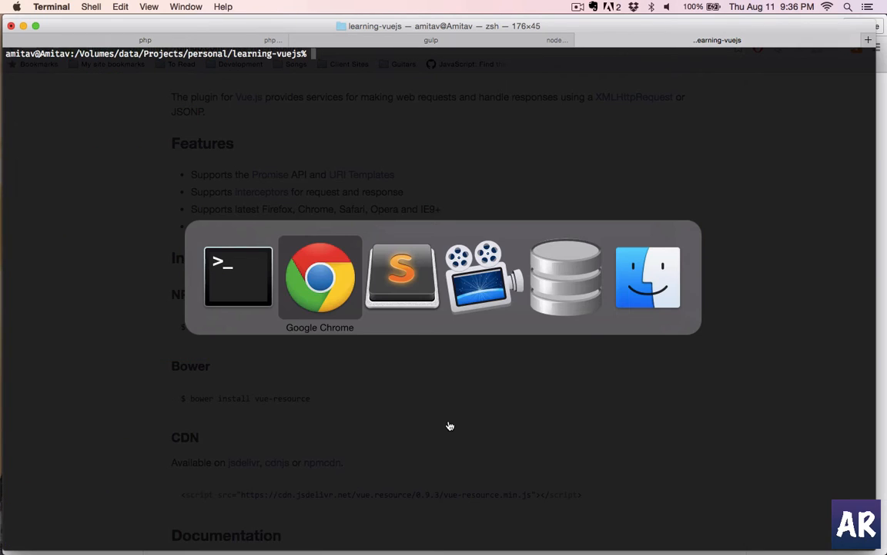
click(401, 276)
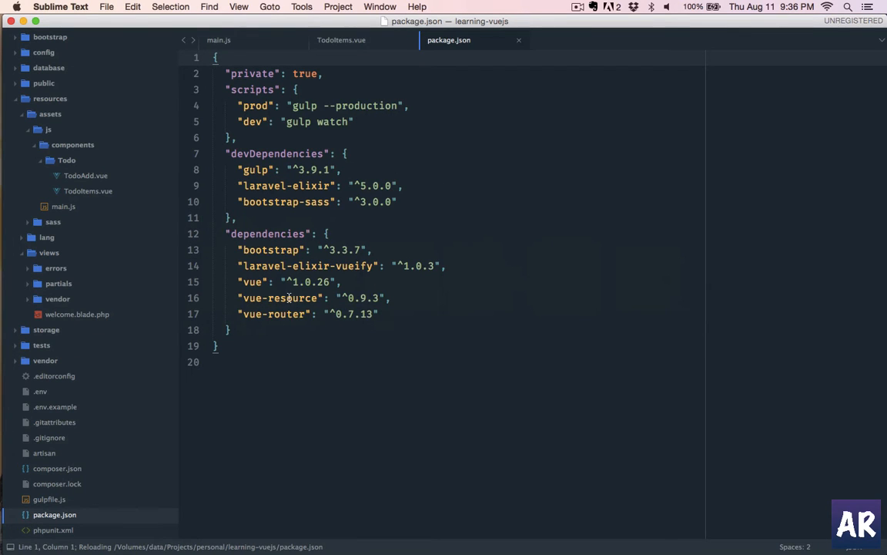
click(342, 39)
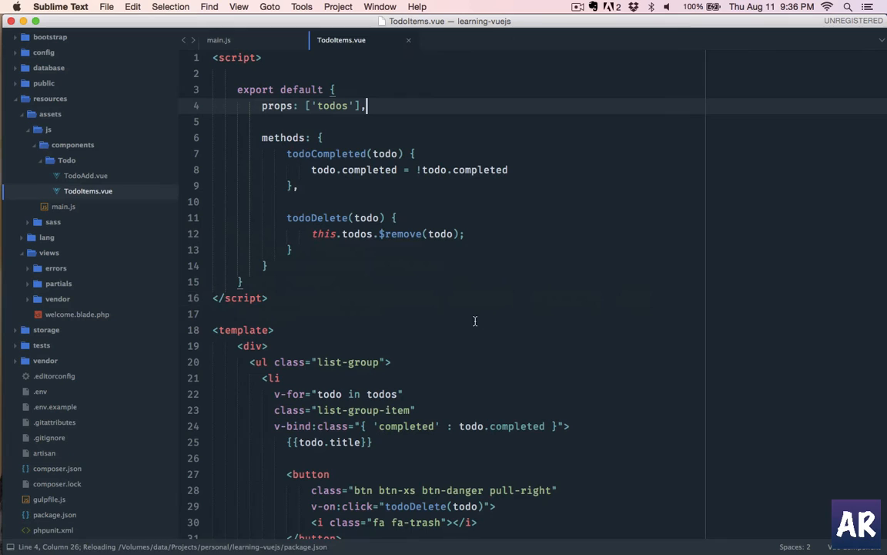
click(218, 39)
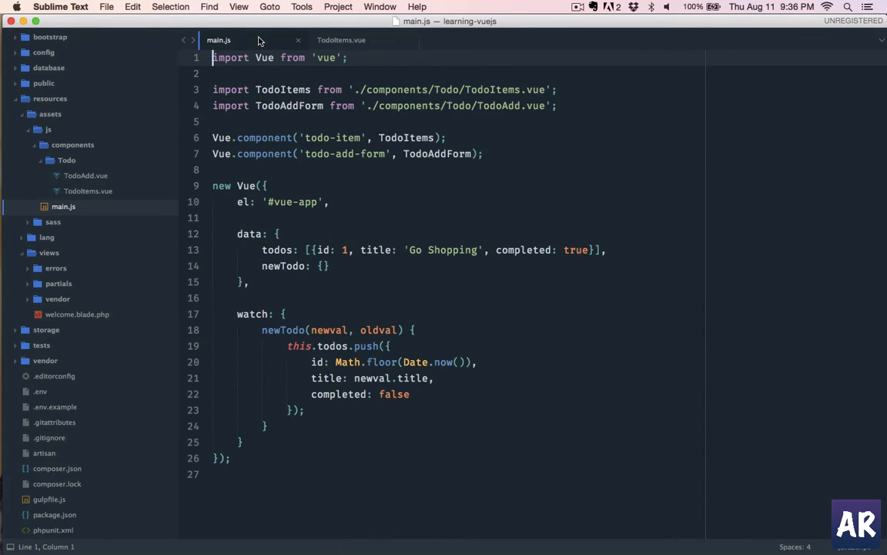
Step: Add import VueResource from 'vue-resource' and Vue.use(VueResource); to main.js
text(impo)
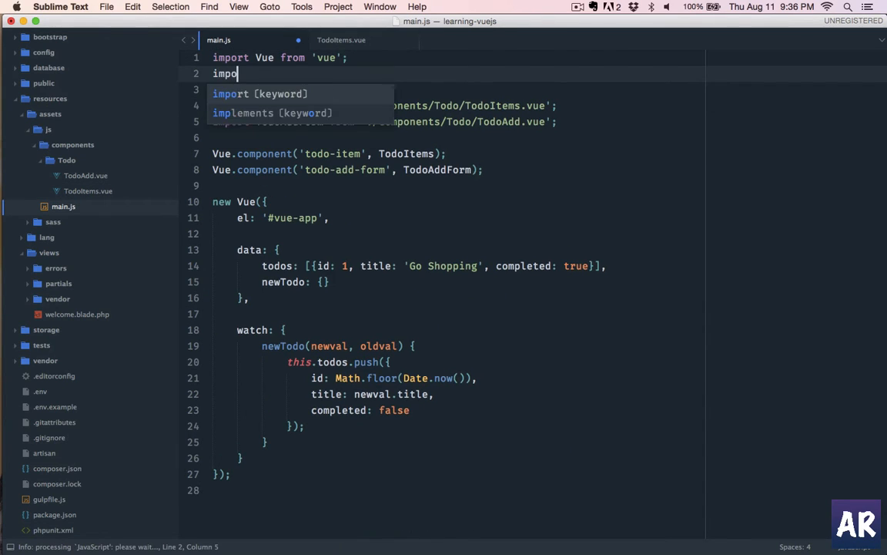
text(VueReso)
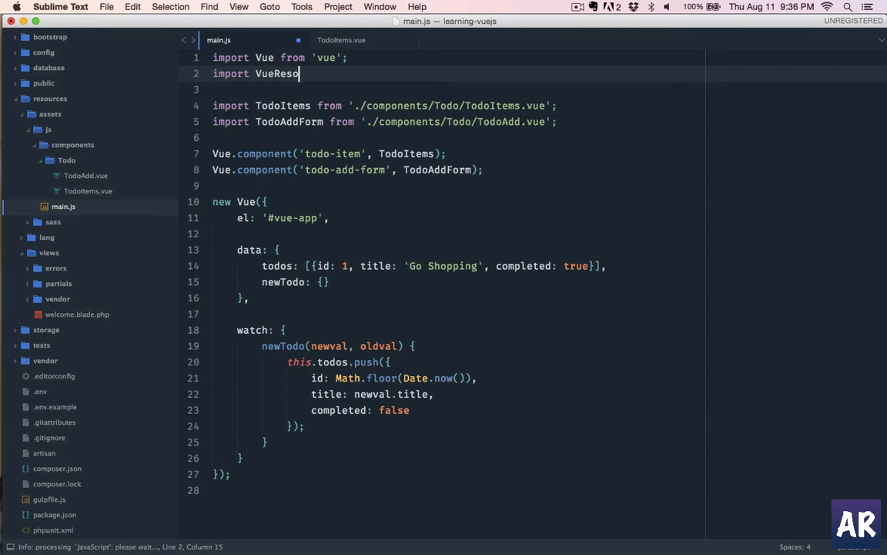
text(urce from 'vue')
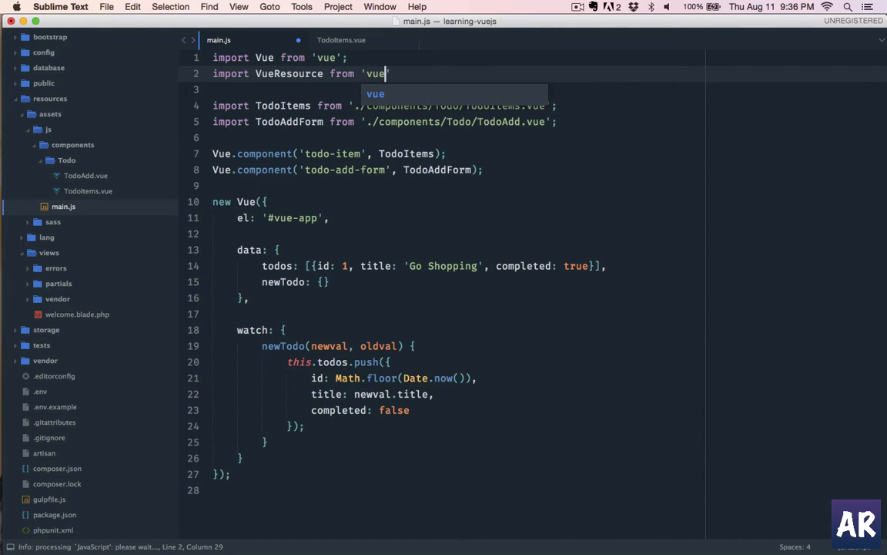
text(-resource)
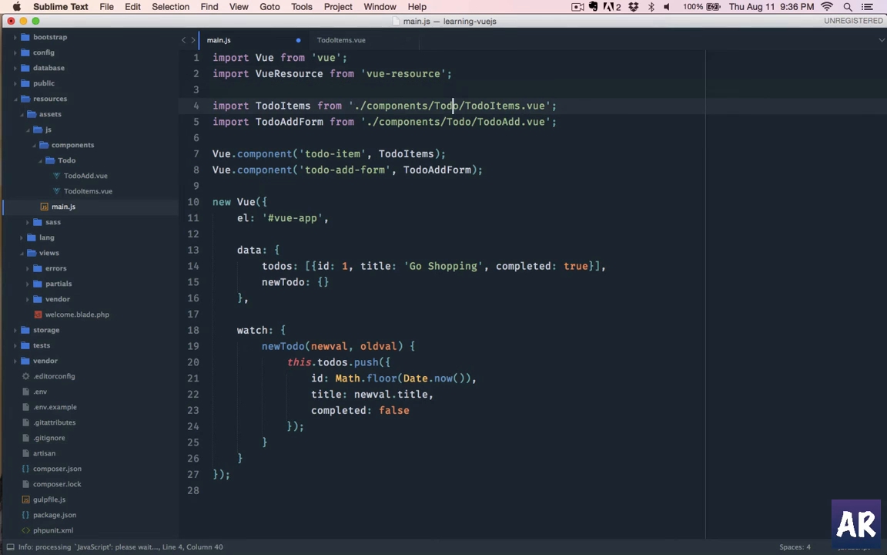
text(Vue.)
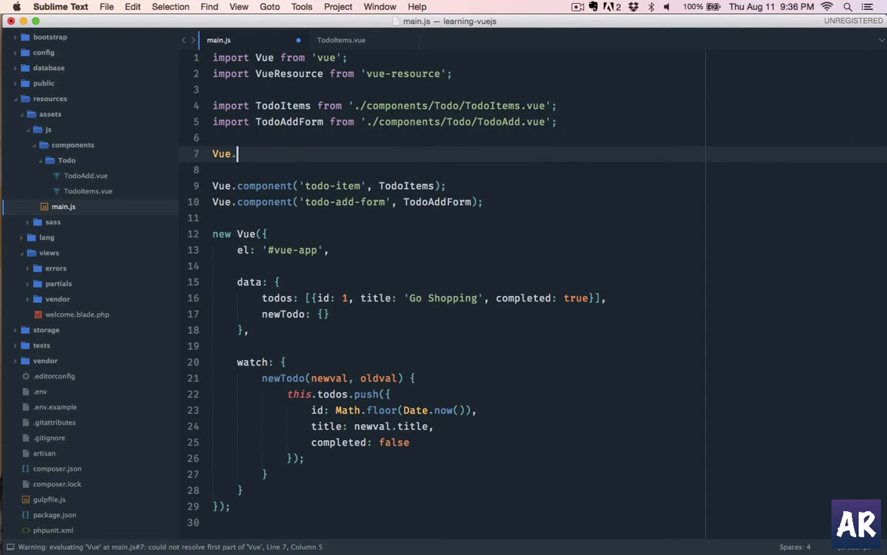
text(use(''))
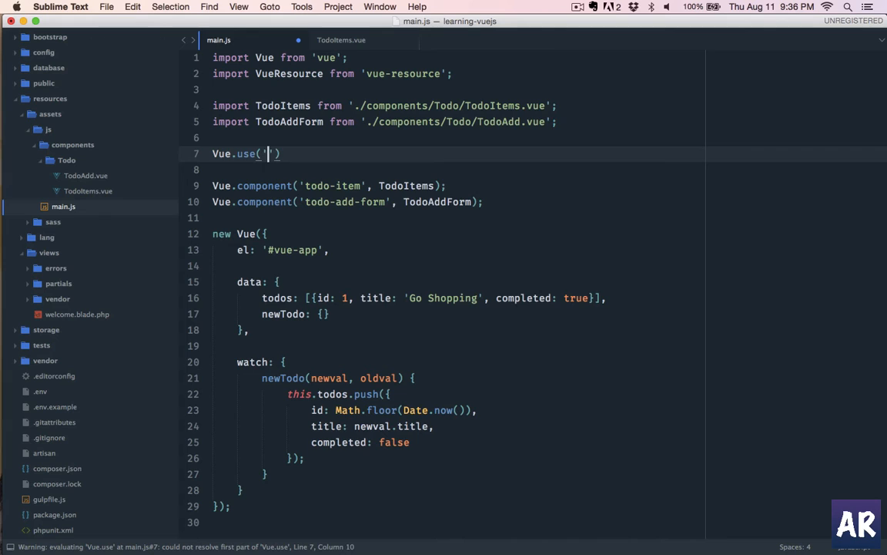
text(Vu)
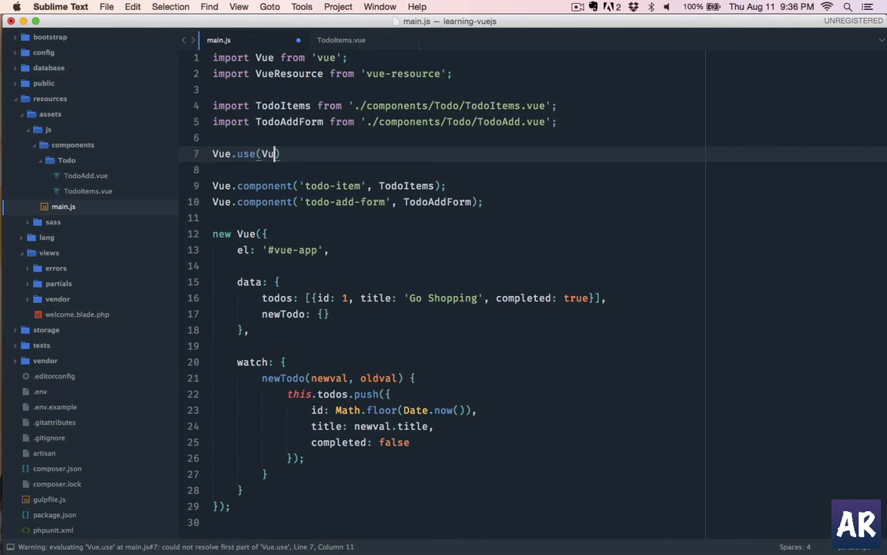
text(eResource);)
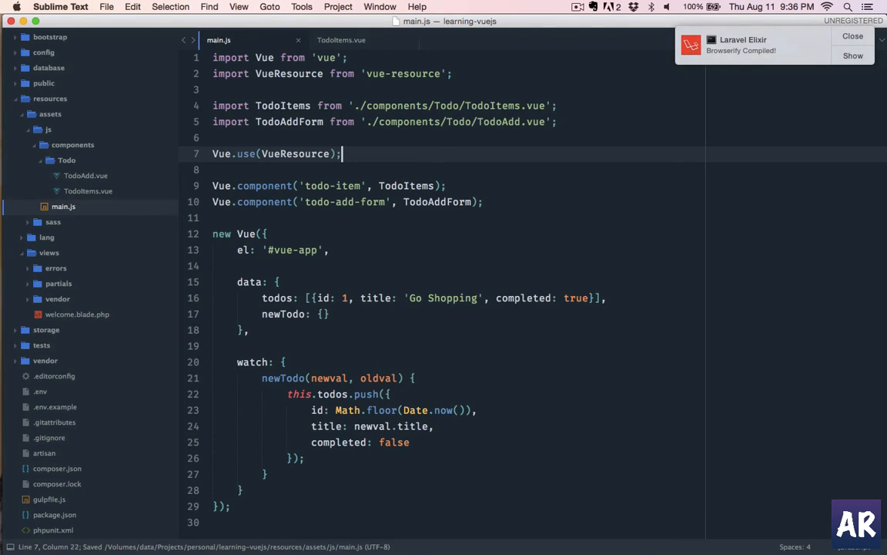
click(340, 40)
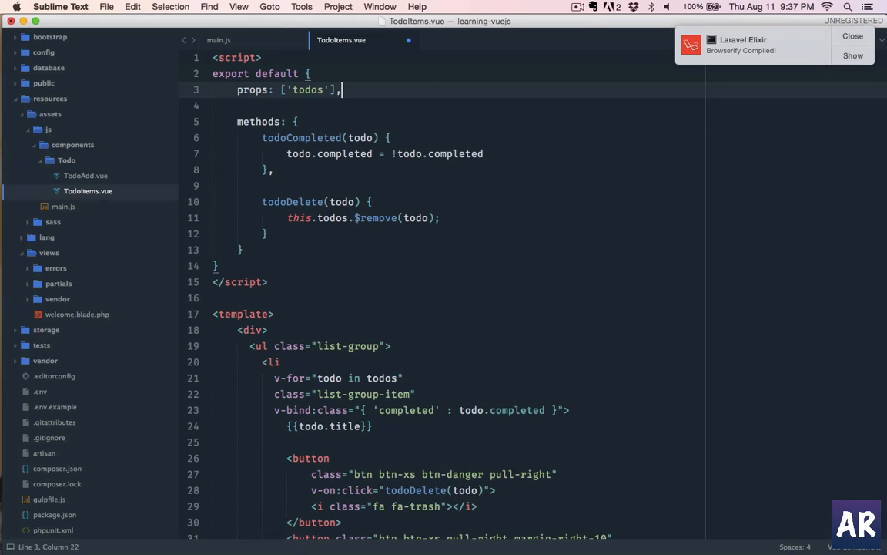
Step: Start a created() hook calling this.$http.get('api/v1/todos') in TodoItems.vue
text(created() {)
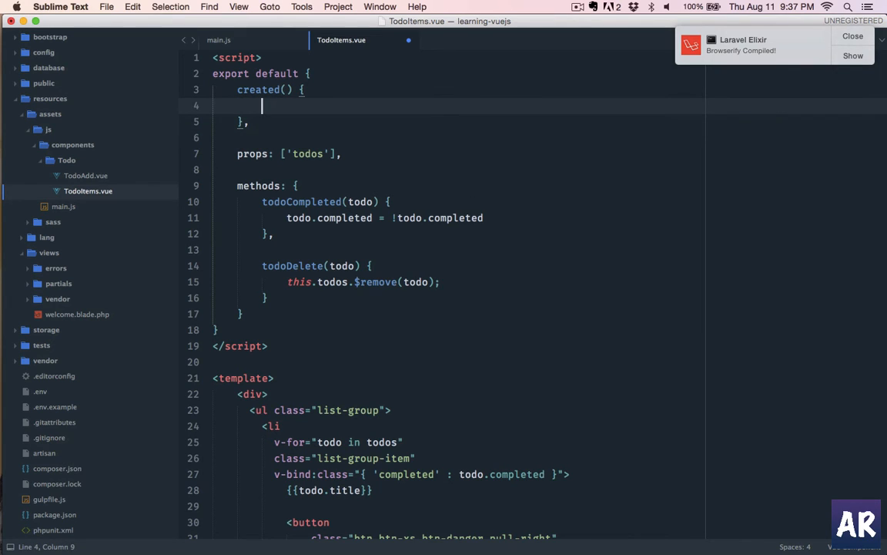
text(this.)
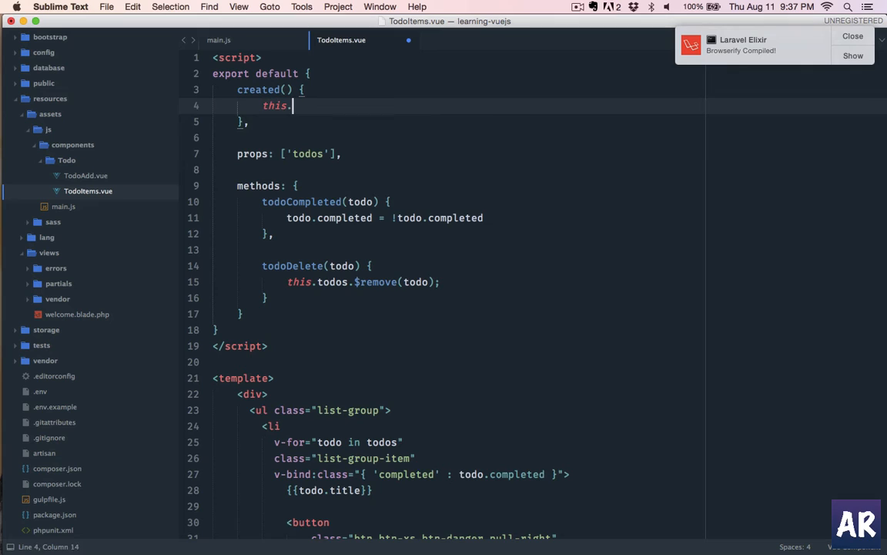
text($http)
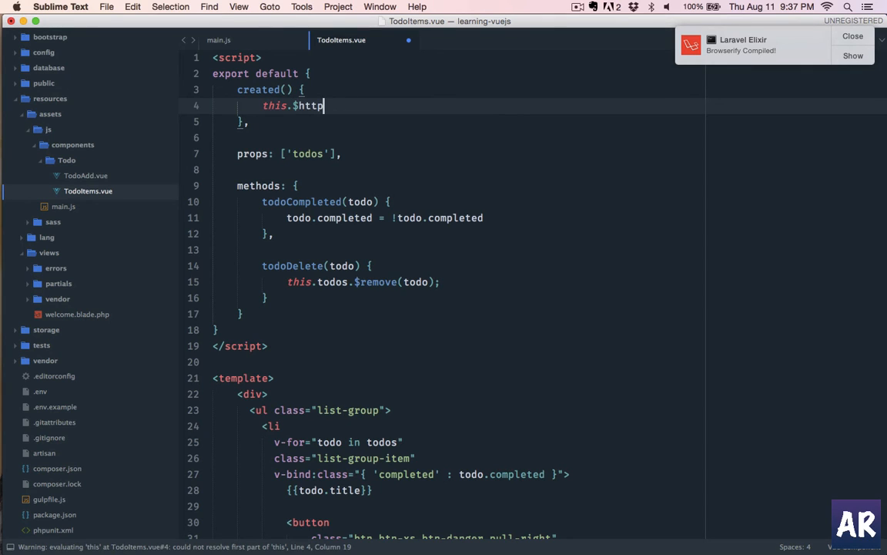
text(.get())
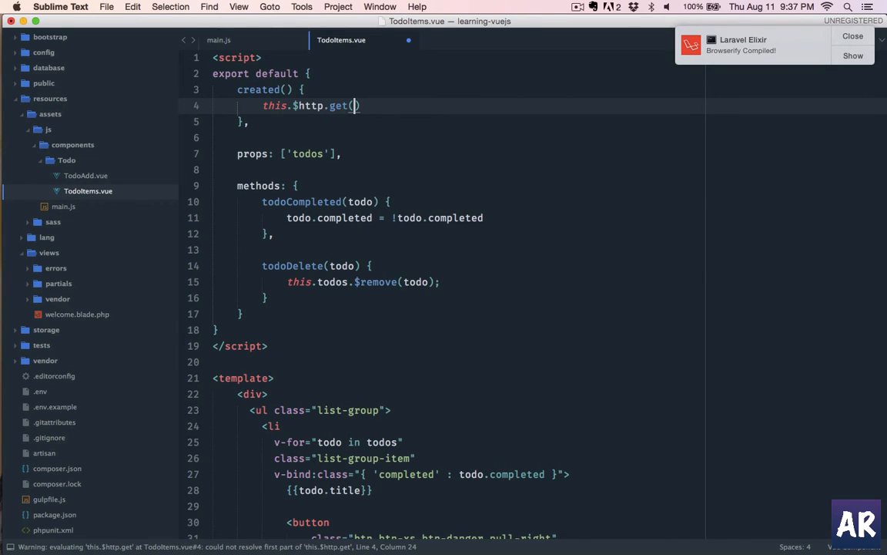
text('api/v1')
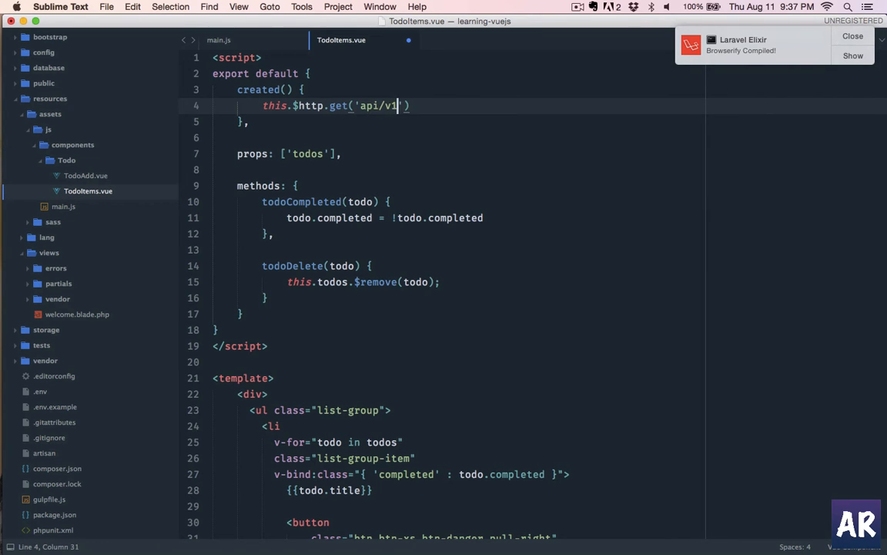
text(/todos').)
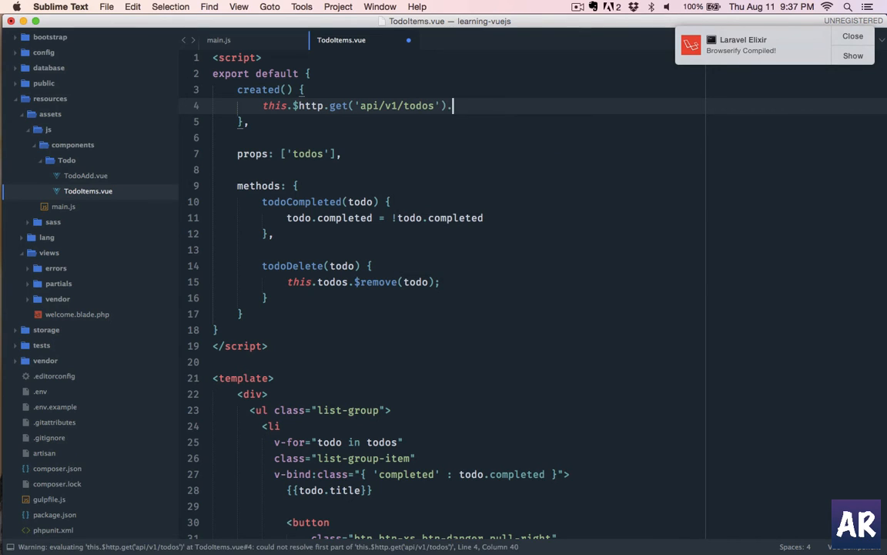
Step: Chain .then() with an arrow callback logging the response, checking main.js's plugin registration
text(t)
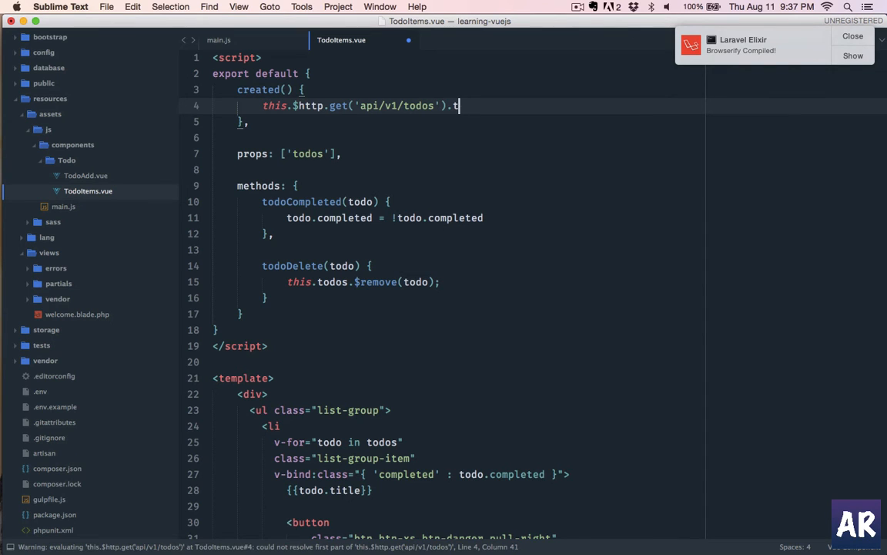
text(hen())
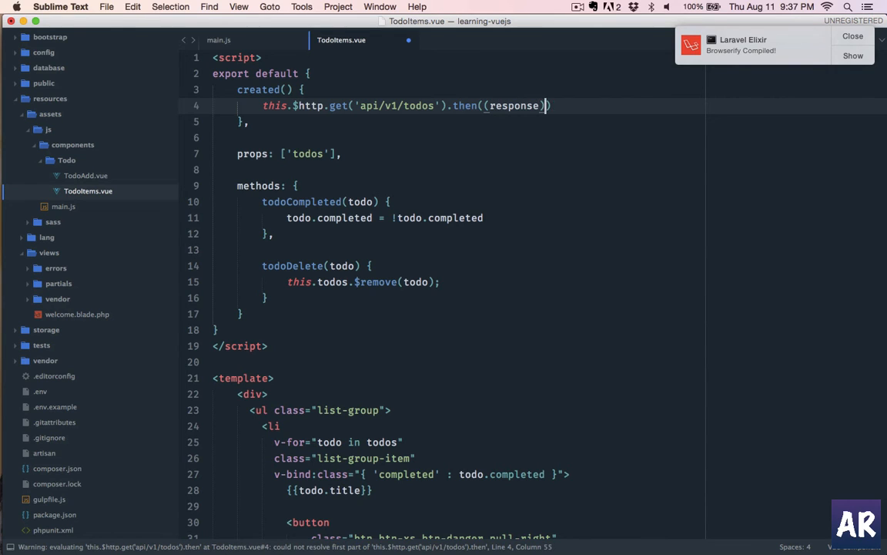
text(=> {)
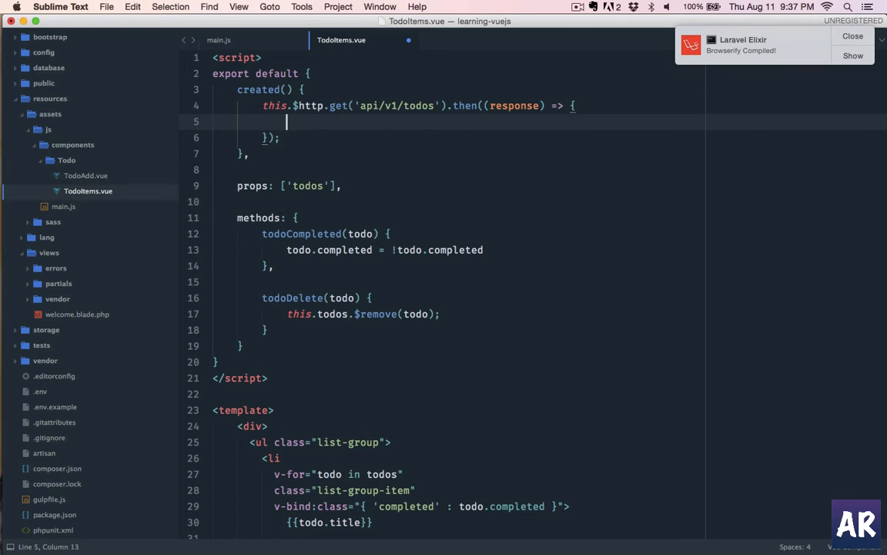
text(console..o)
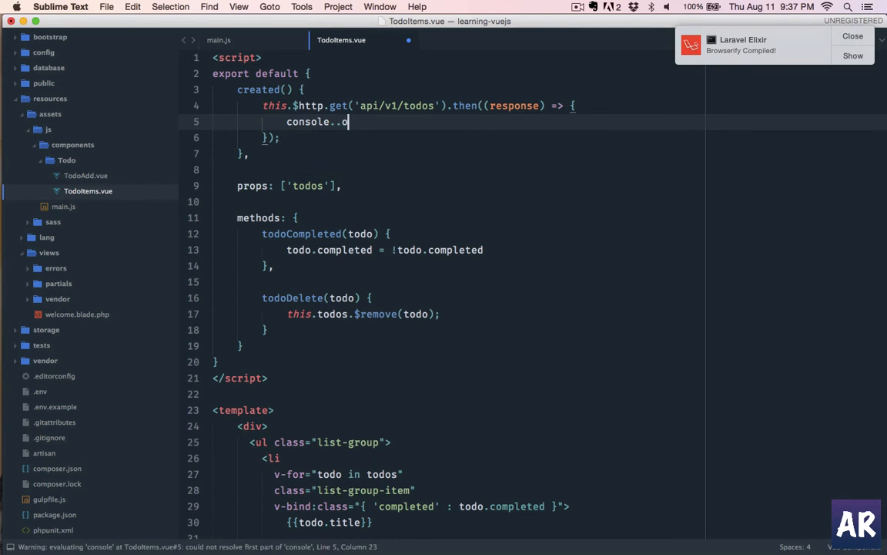
text(log())
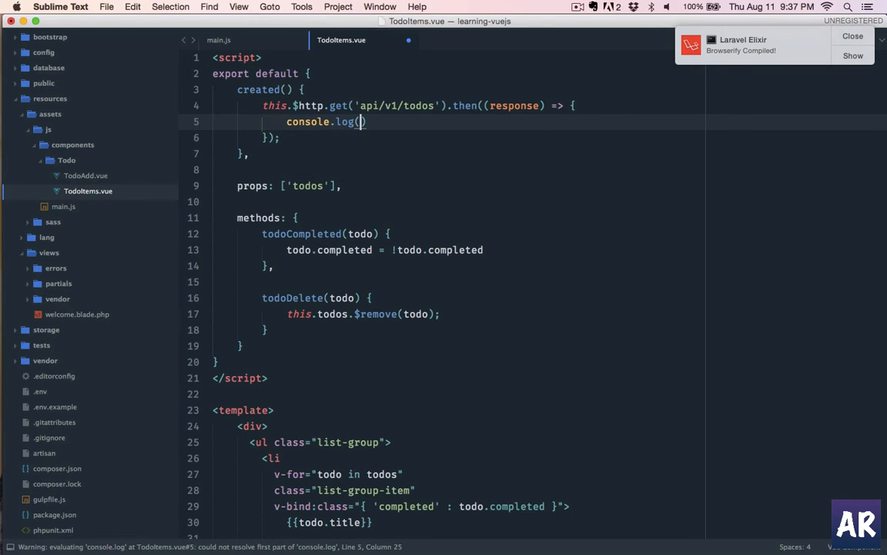
text(response)
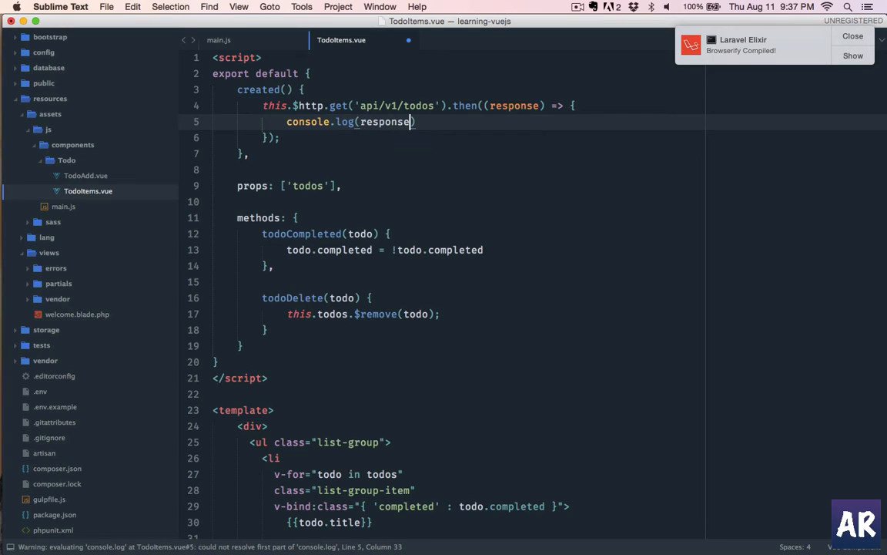
text(;)
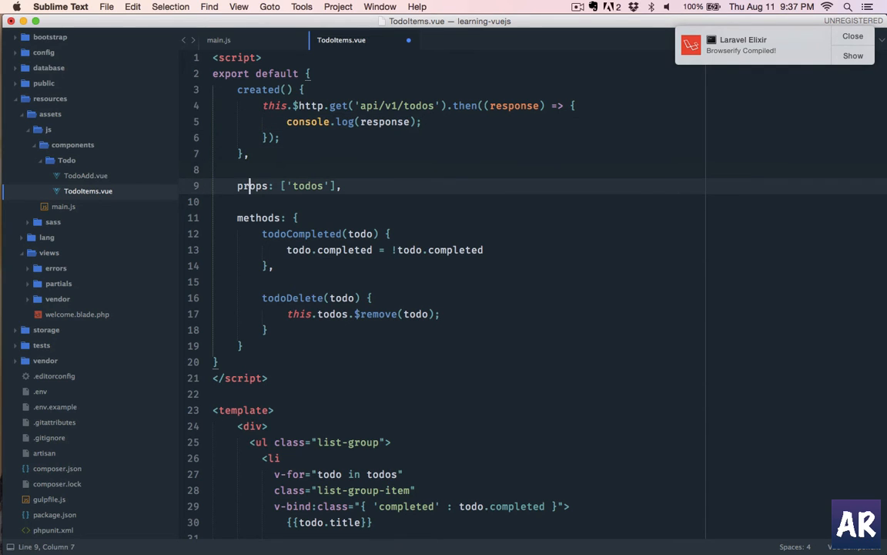
click(219, 40)
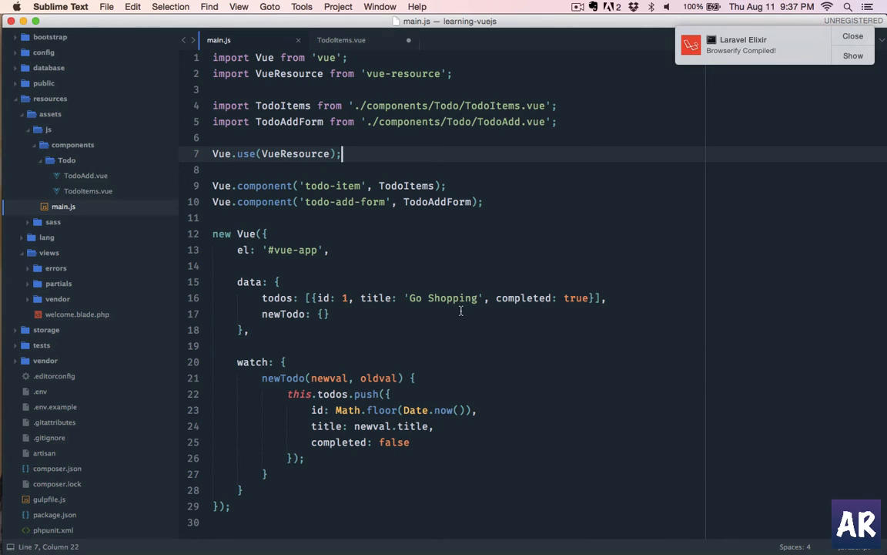
mouse_move(385, 133)
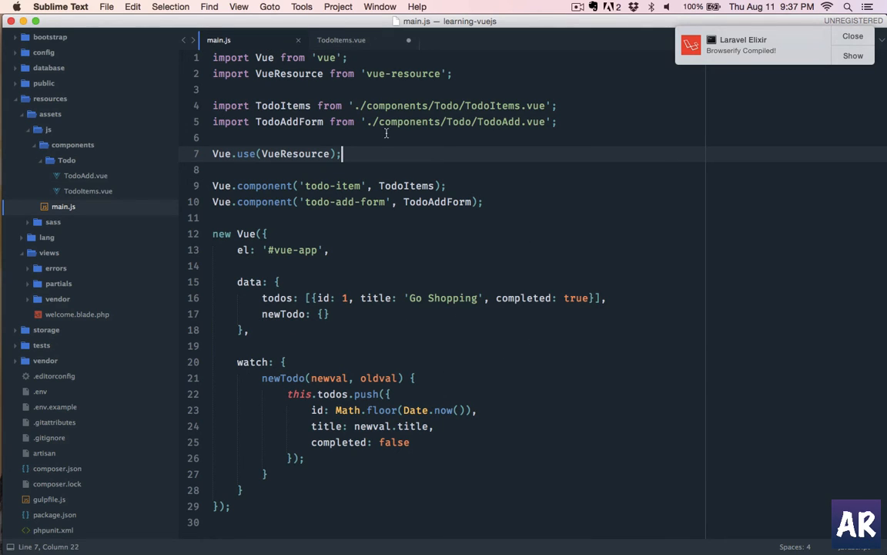
click(341, 39)
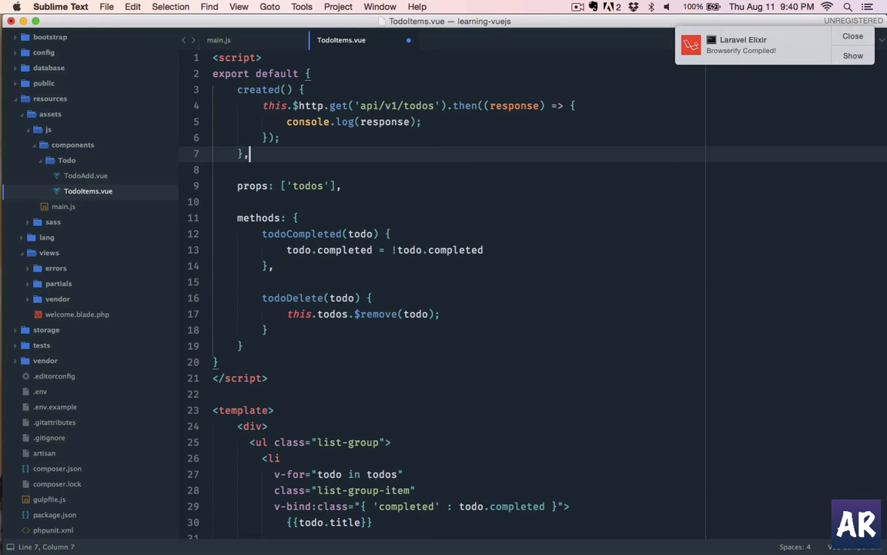
Step: Add a data() function returning an object with todos: {}
text(data())
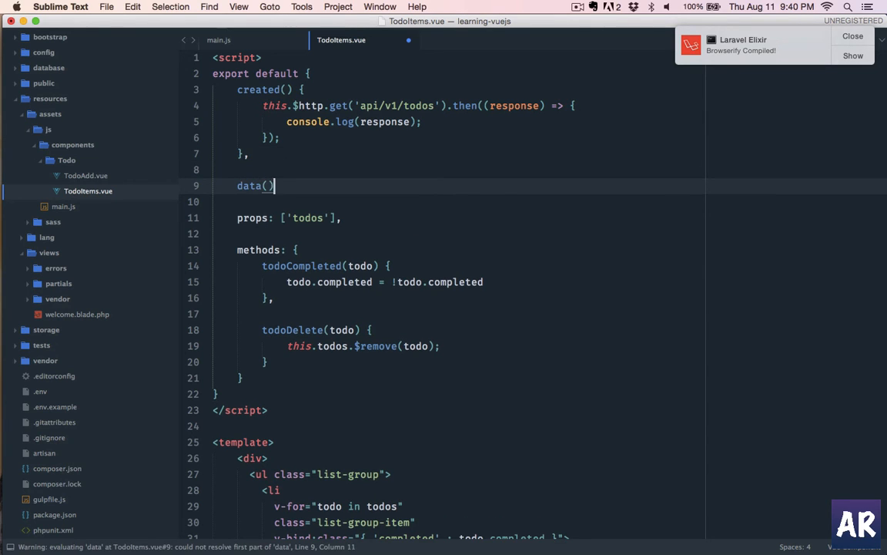
text({)
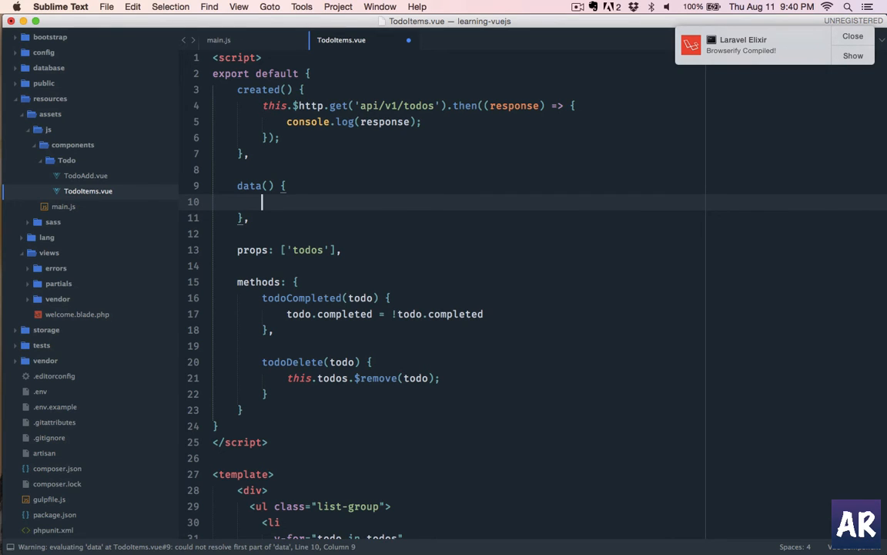
text(return {})
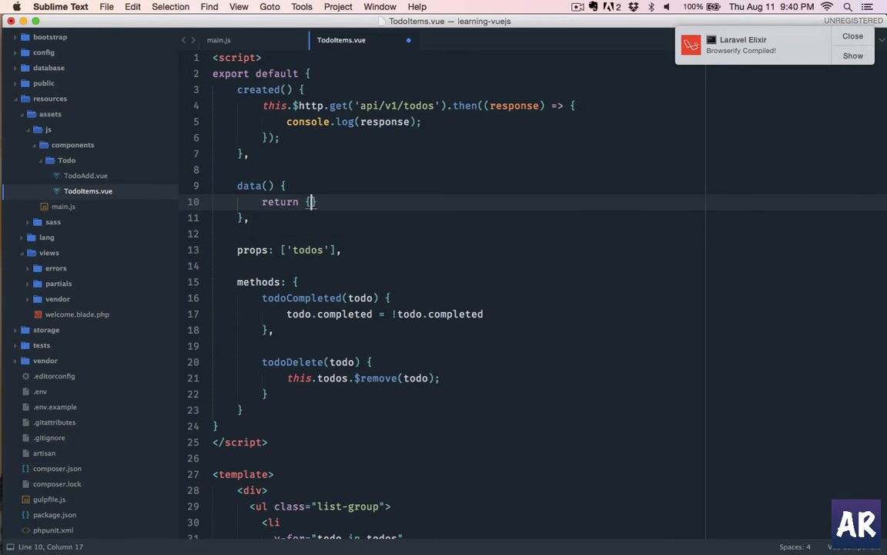
key(enter)
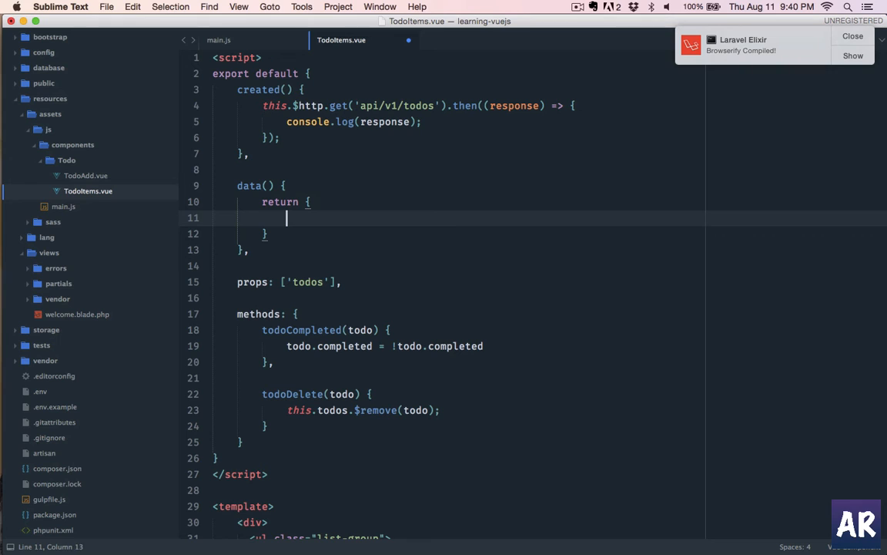
text(todos)
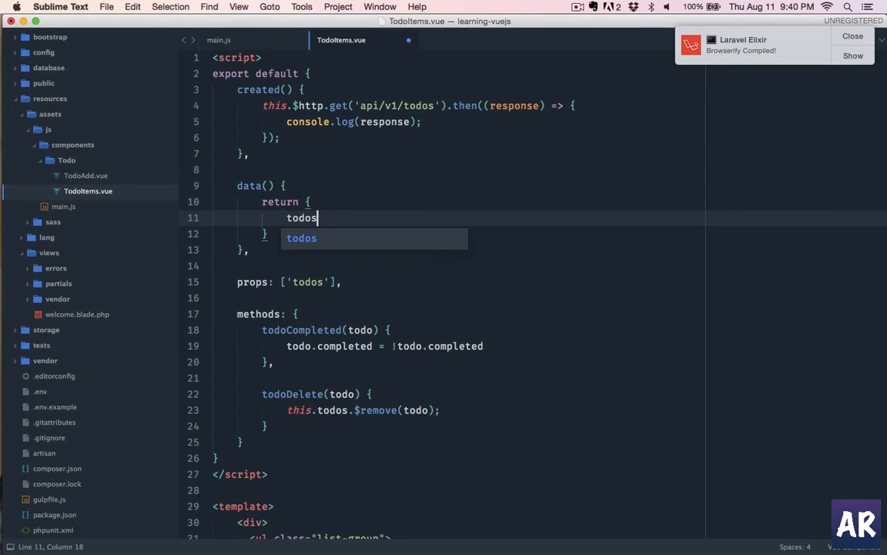
text(: {)
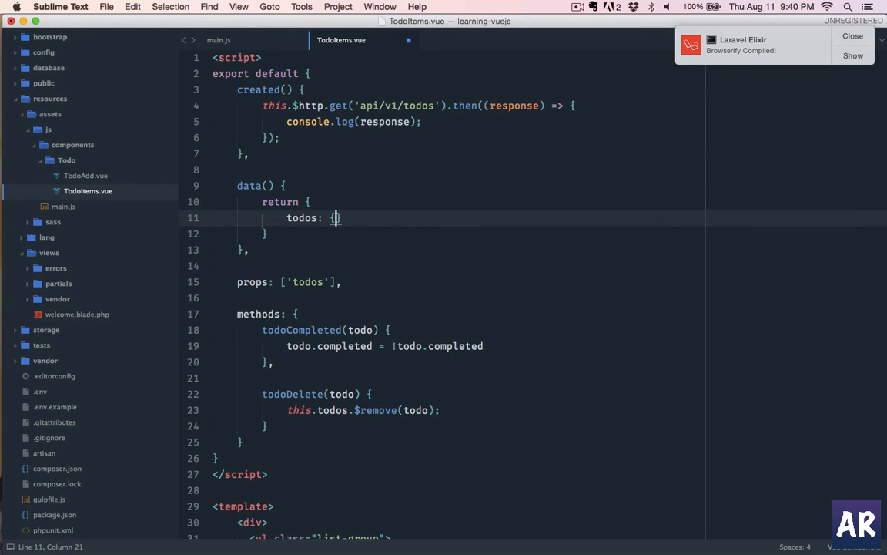
Step: Remove the blank line inside the callback and save TodoItems.vue
click(218, 40)
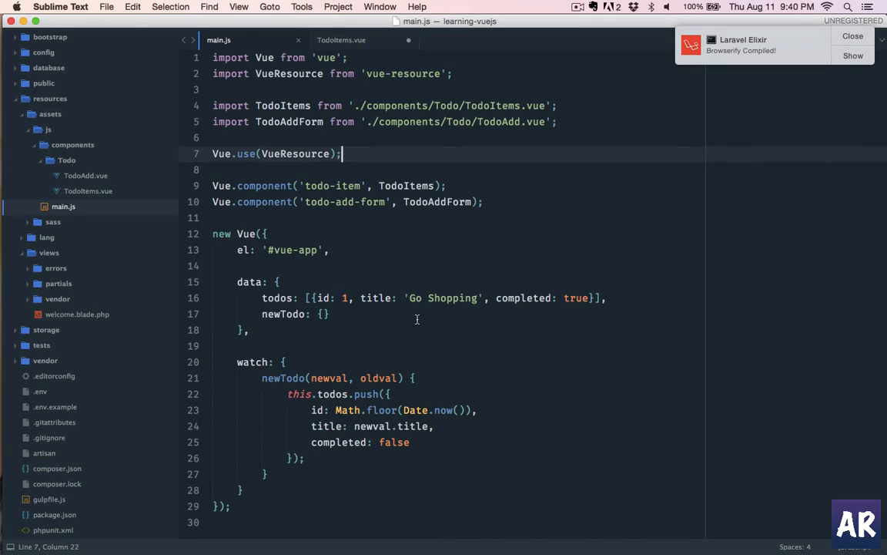
click(342, 39)
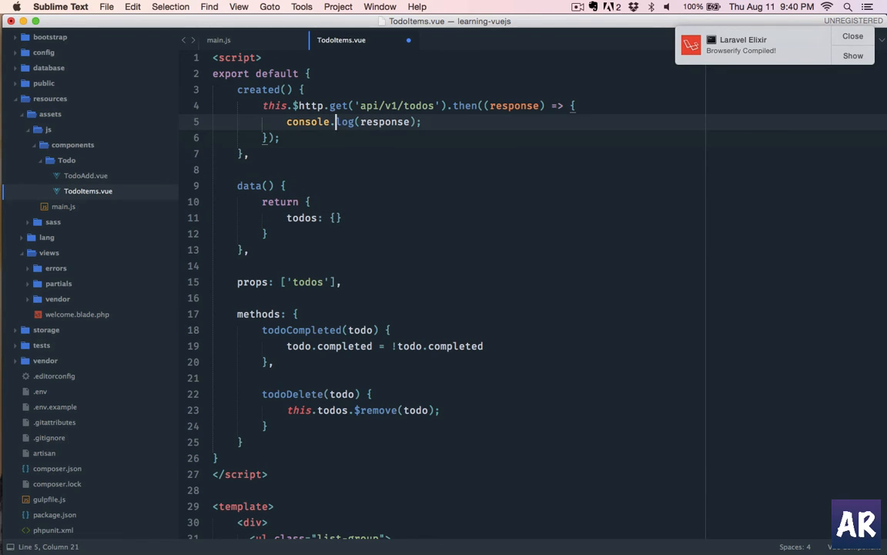
key(enter)
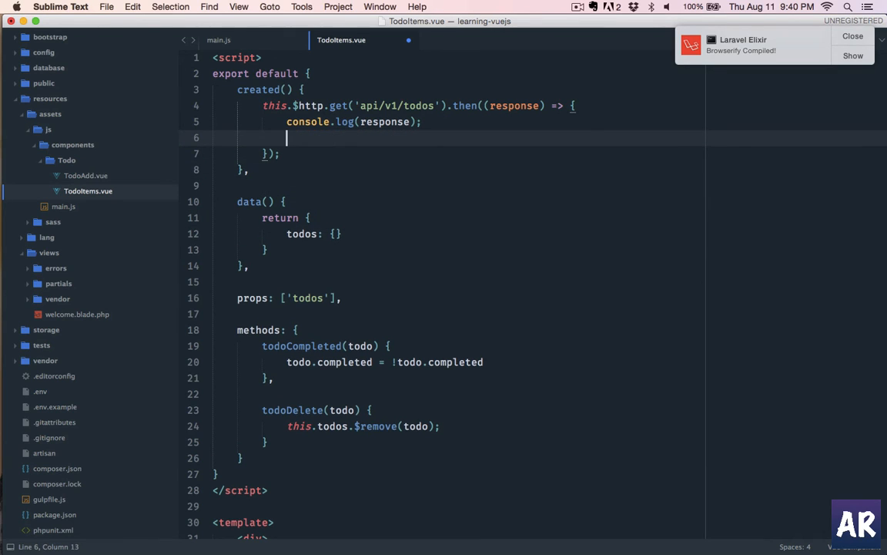
key(backspace)
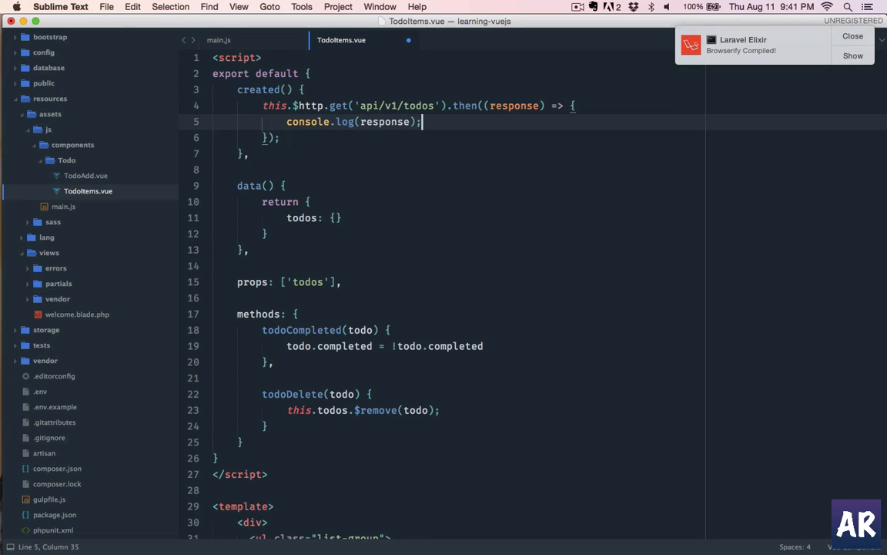
key(cmd+s)
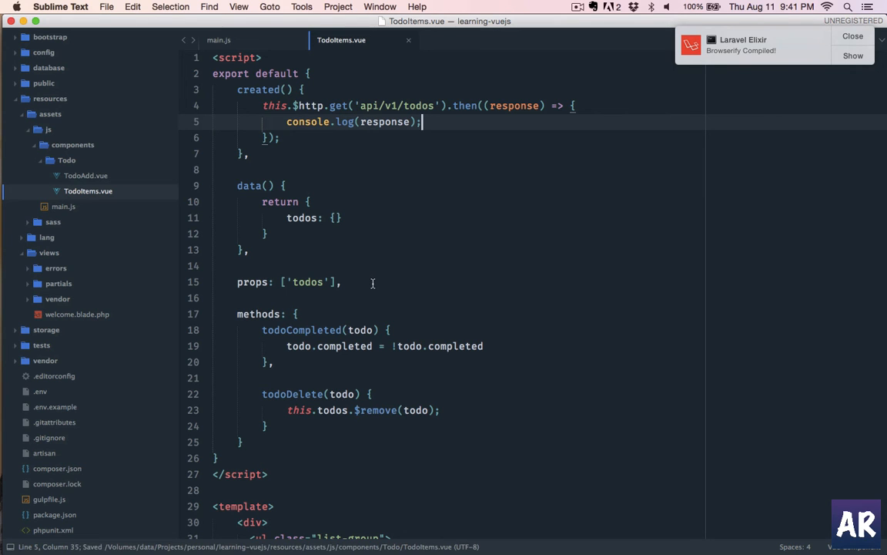
Step: Reload the Laravel app in Chrome and rename the data property to todos_, saving
key(cmd+tab)
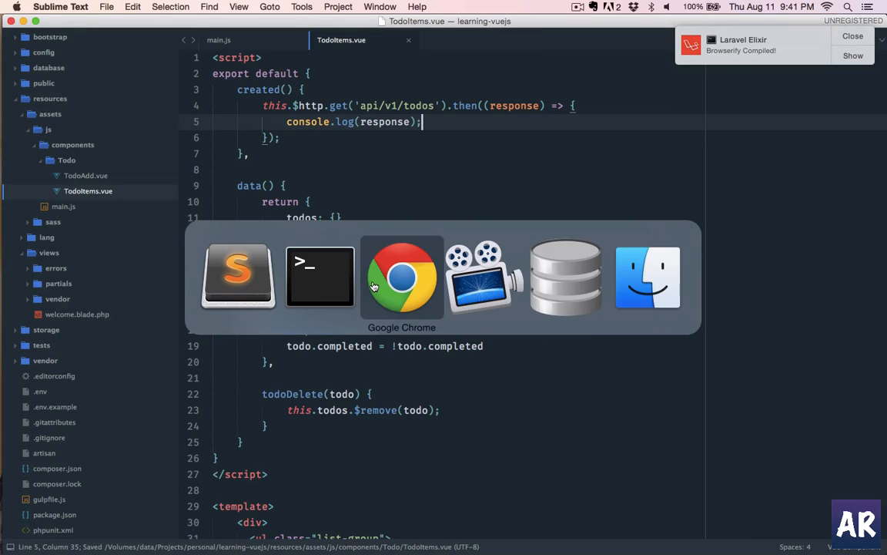
click(401, 276)
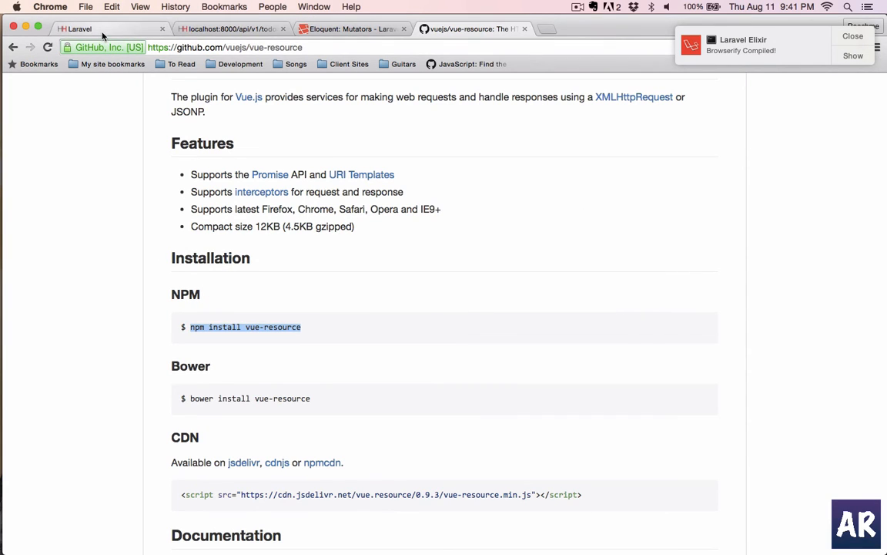
click(108, 28)
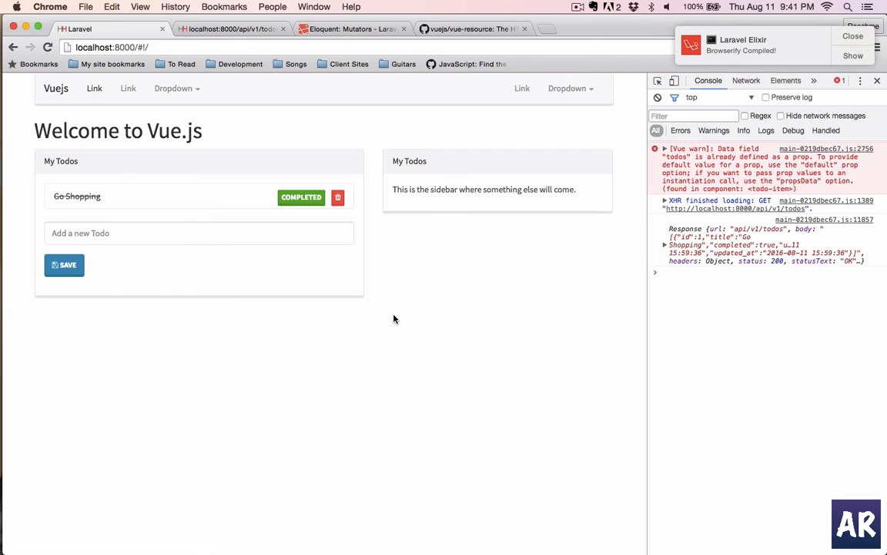
mouse_move(761, 167)
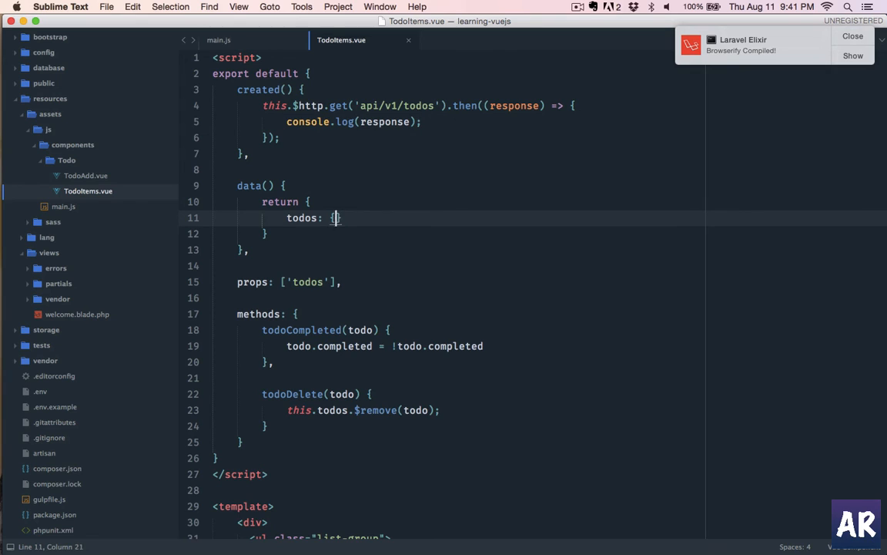
text(_)
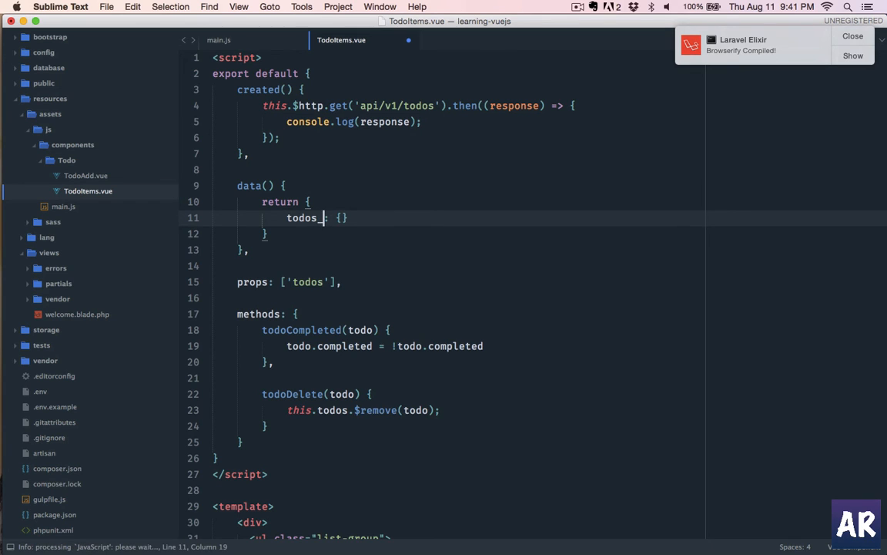
key(cmd+s)
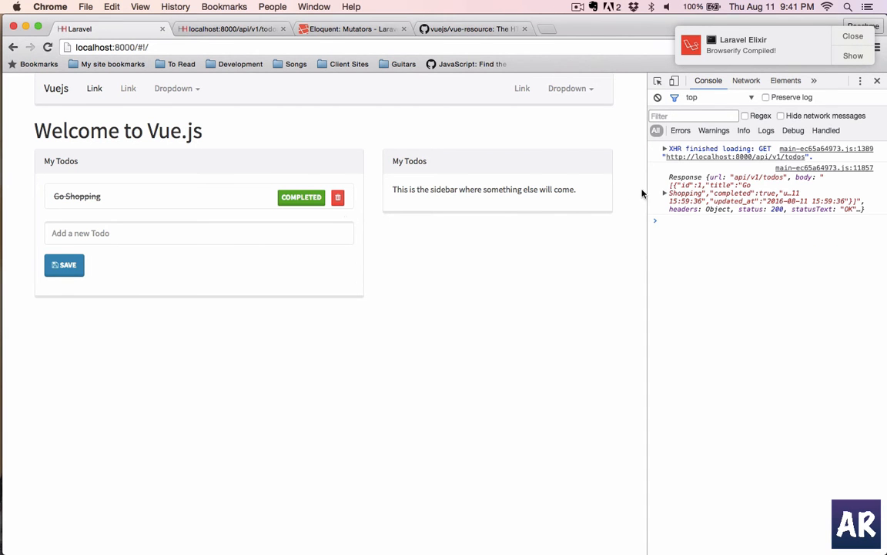
Step: Expand the logged response's data array and both todo objects in the console
click(665, 178)
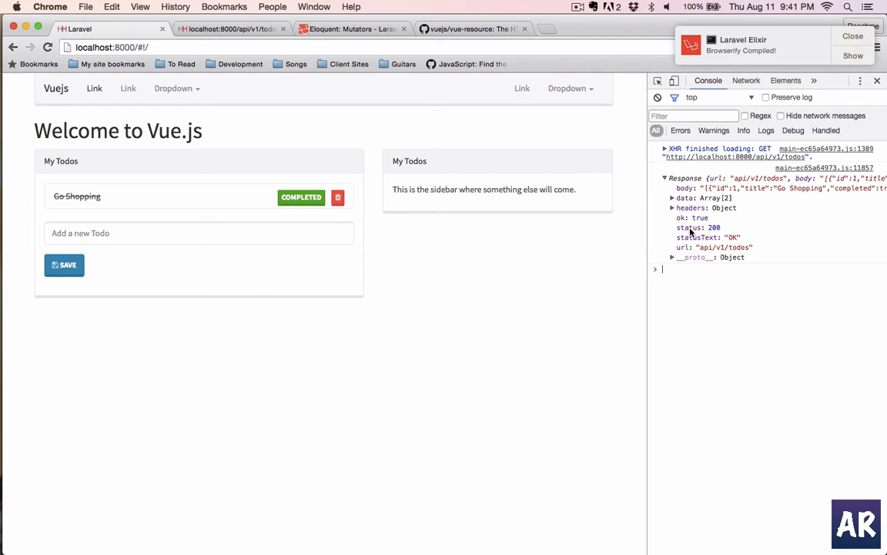
click(672, 198)
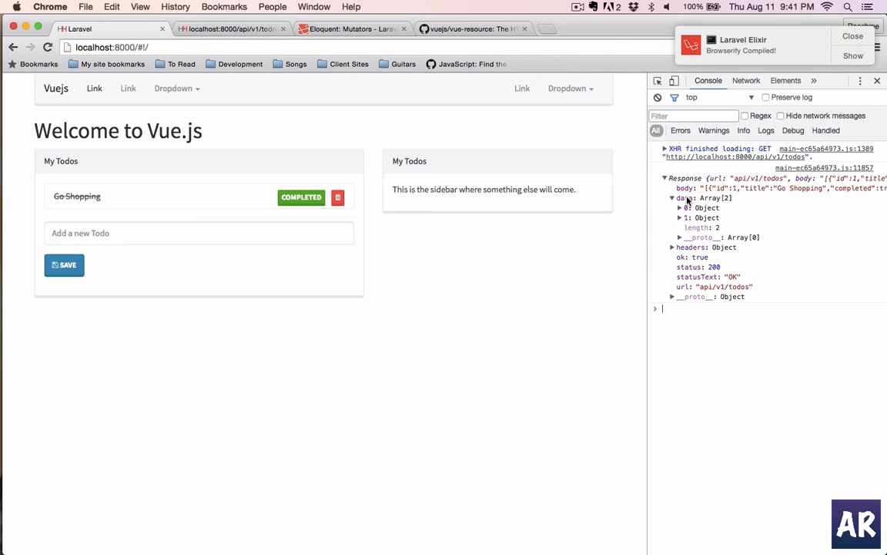
click(686, 207)
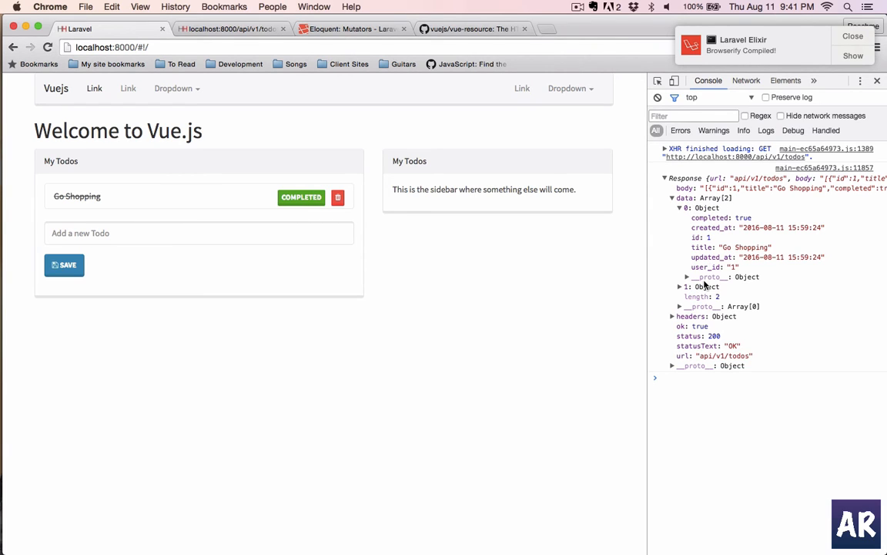
click(679, 286)
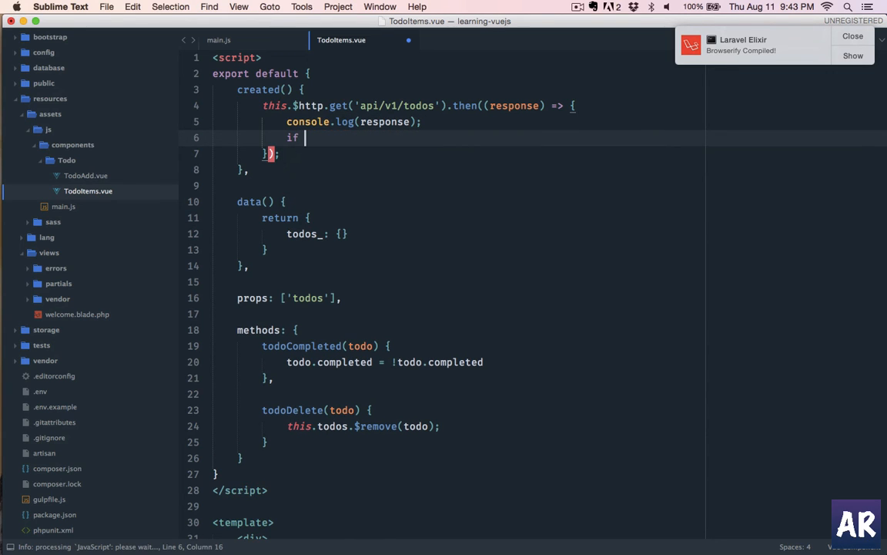
Step: Assign response.data to this.todos when status is 200, and rename todos_ back to todos
text((response.)
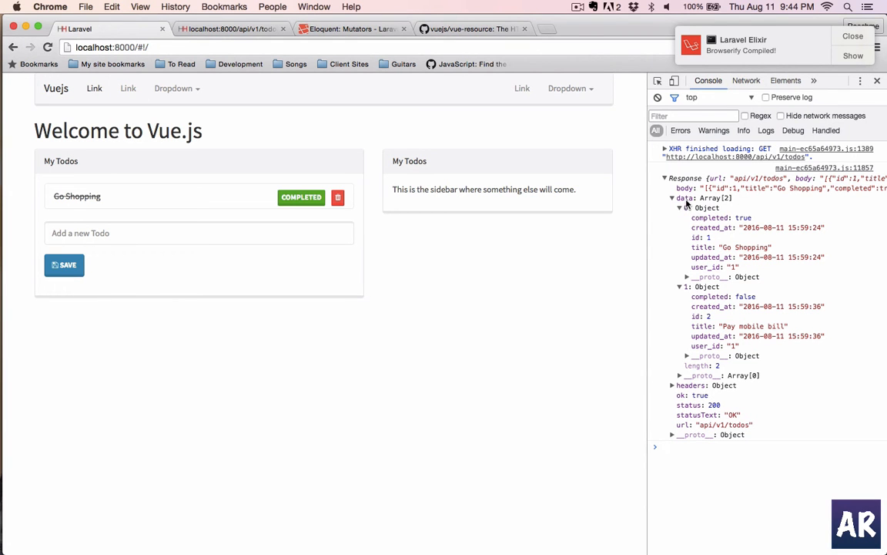
click(672, 198)
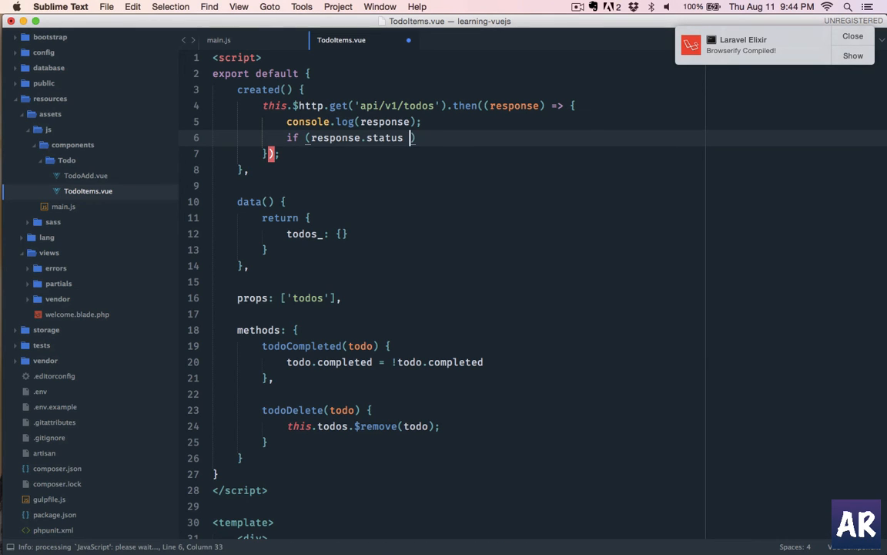
text(== 200))
text(this.)
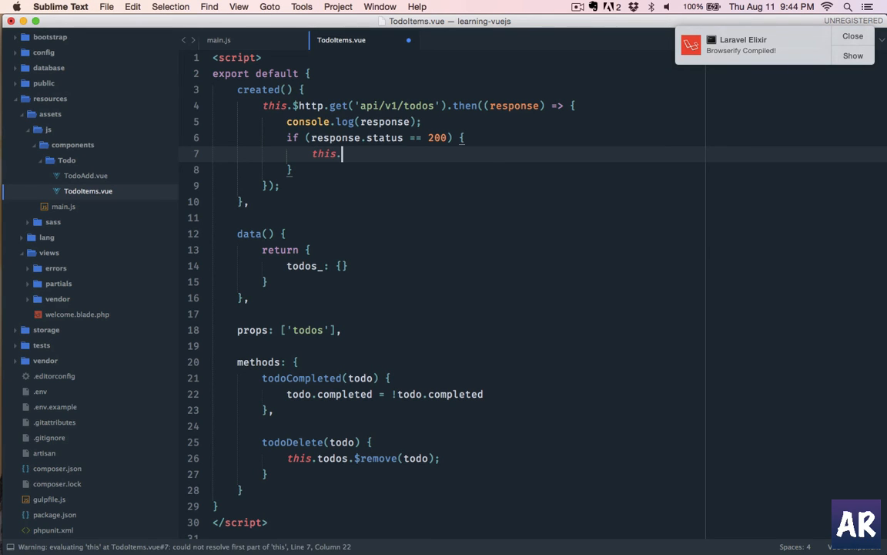
text(todos)
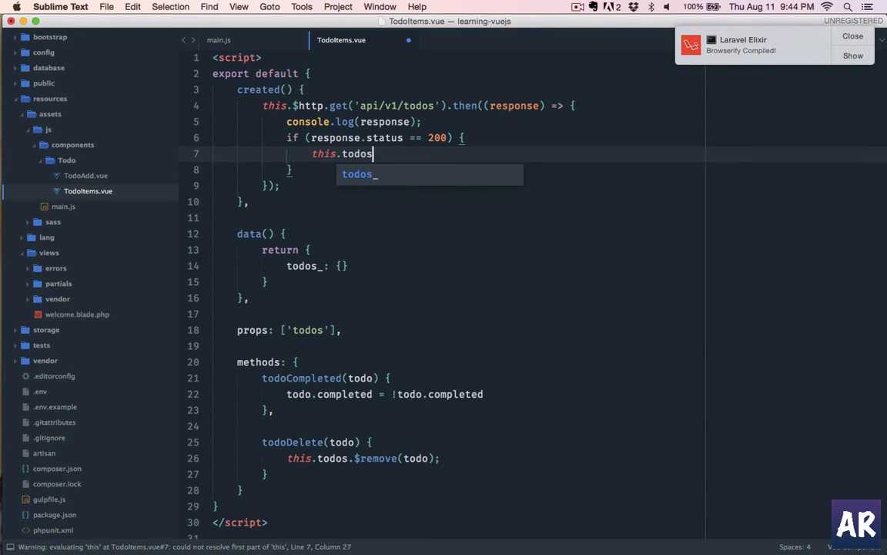
text(= response.data;)
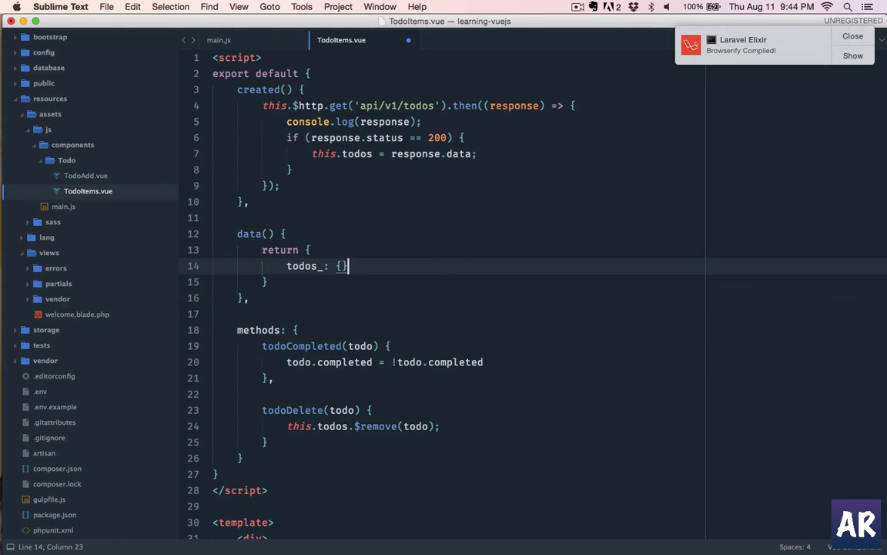
key(backspace)
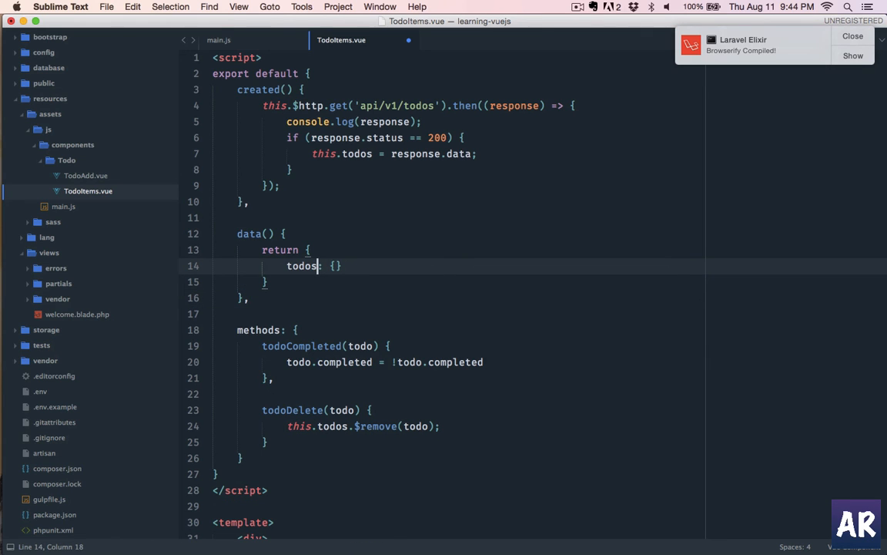
scroll(down, 3)
text(<pre></pre>)
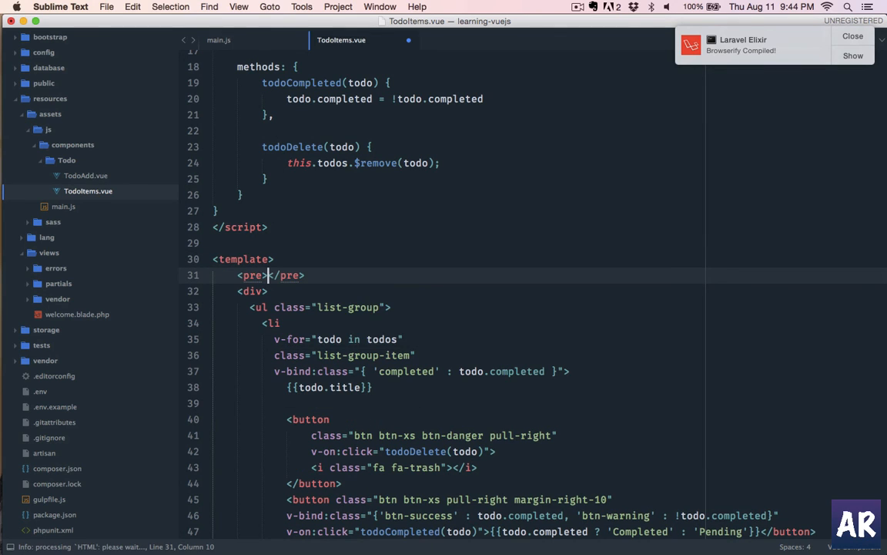
Step: Add a <pre>{{ $data | json }}</pre> dump, then strip the todo-item attributes in welcome.blade.php
text({{ $data | json)
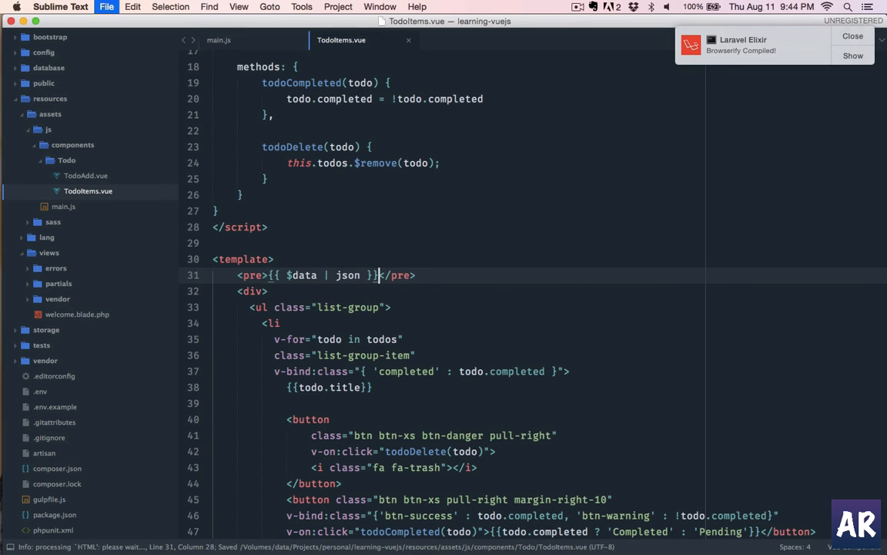
click(49, 7)
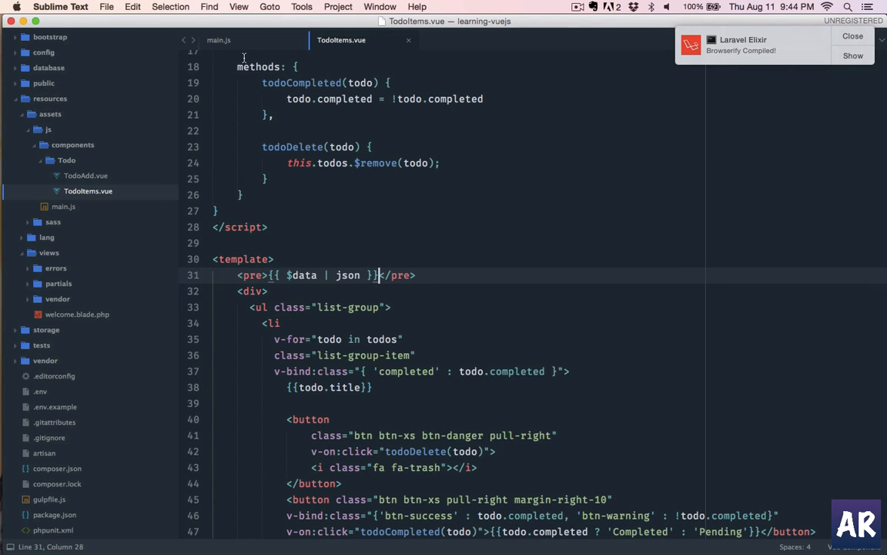
click(218, 39)
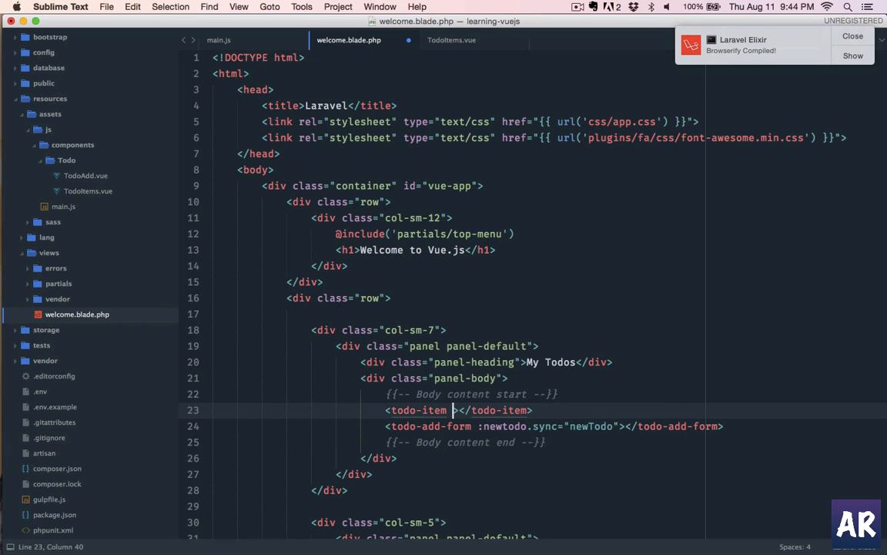
key(backspace)
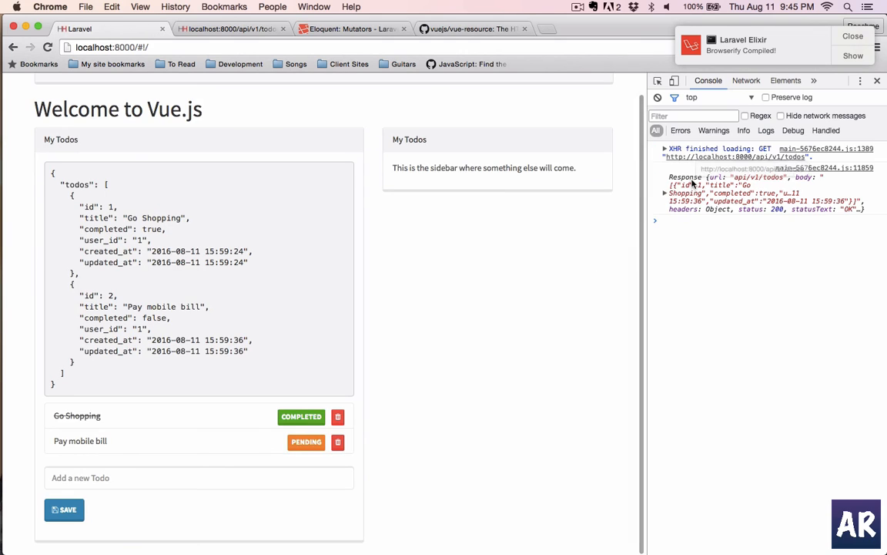
mouse_move(245, 446)
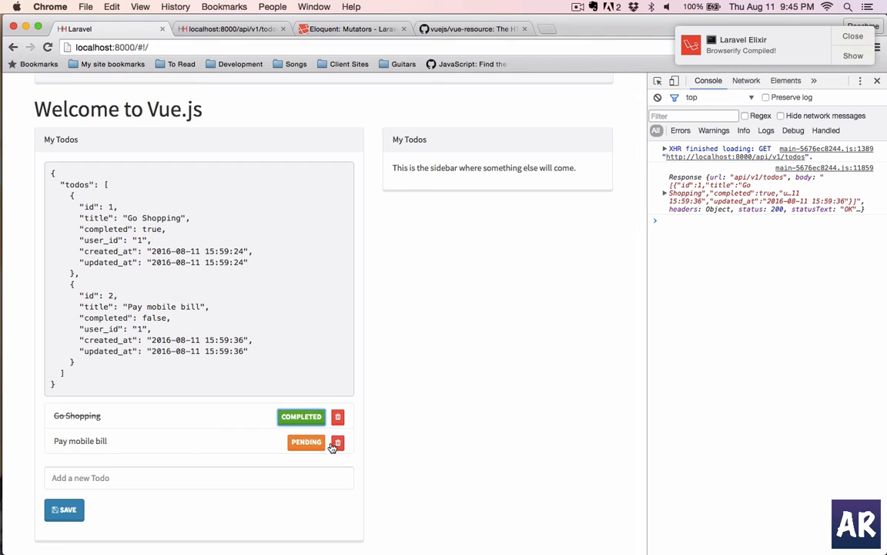
Step: Reload localhost:8000 in Chrome to check the JSON dump and the Go Shopping/Pay mobile bill list
click(338, 442)
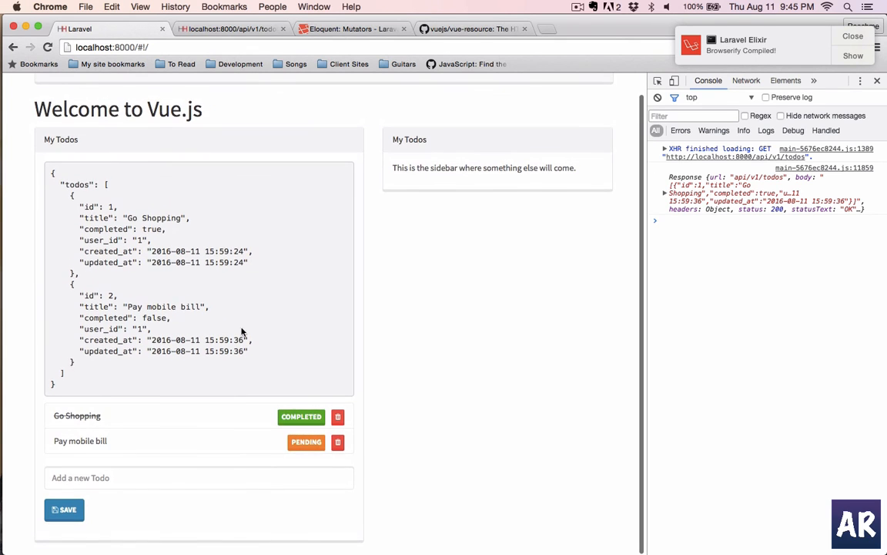
mouse_move(228, 366)
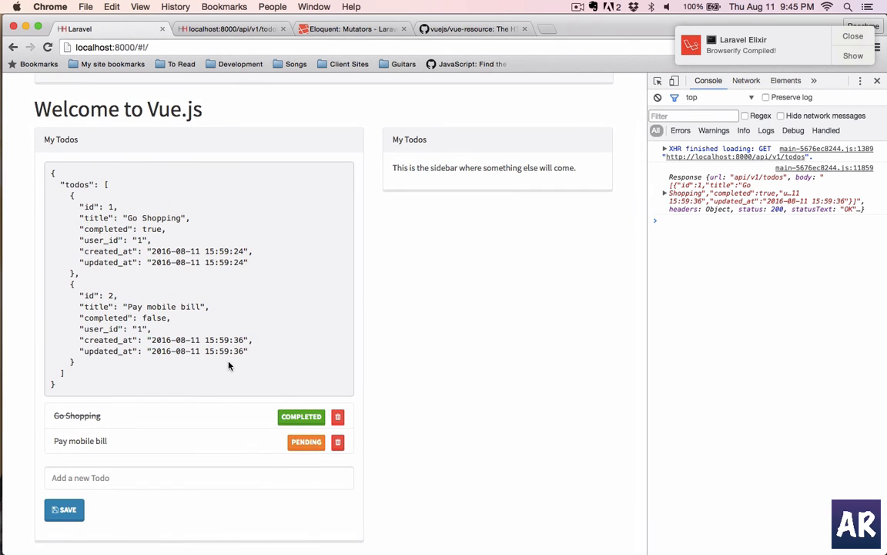